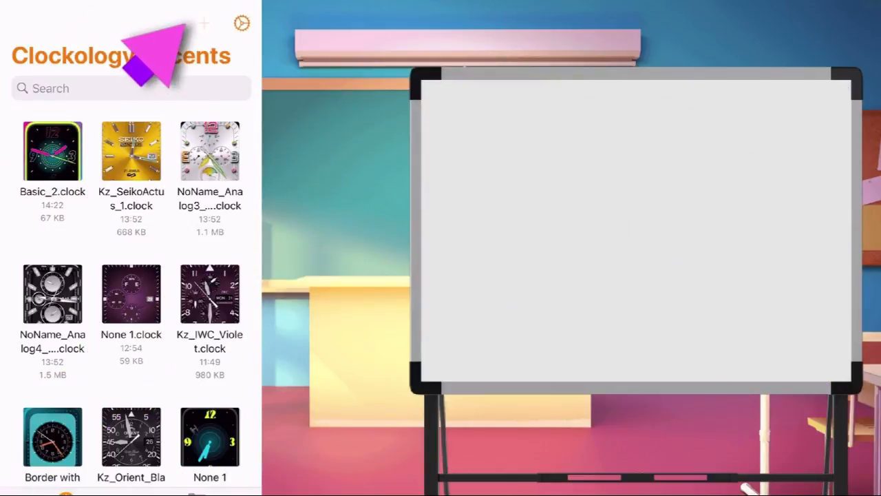
# Step: Create a new blank watch face and add a Gradient Texture layer to it
pyautogui.click(204, 23)
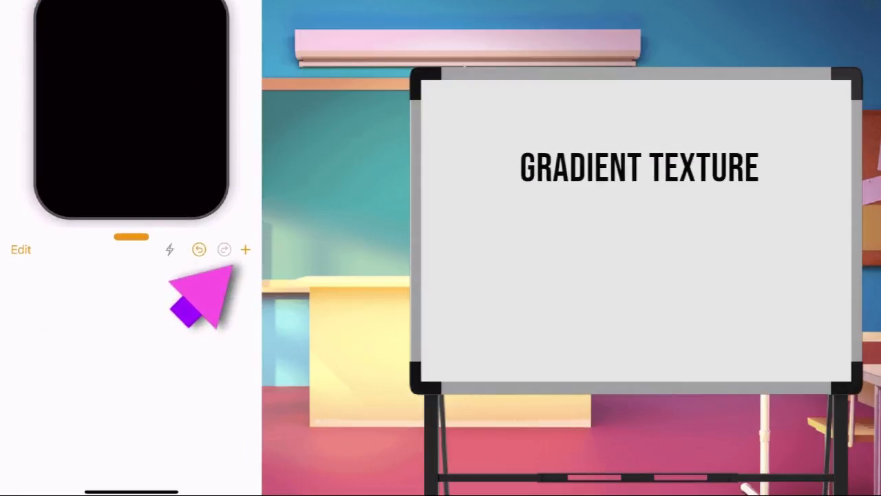
pyautogui.click(246, 249)
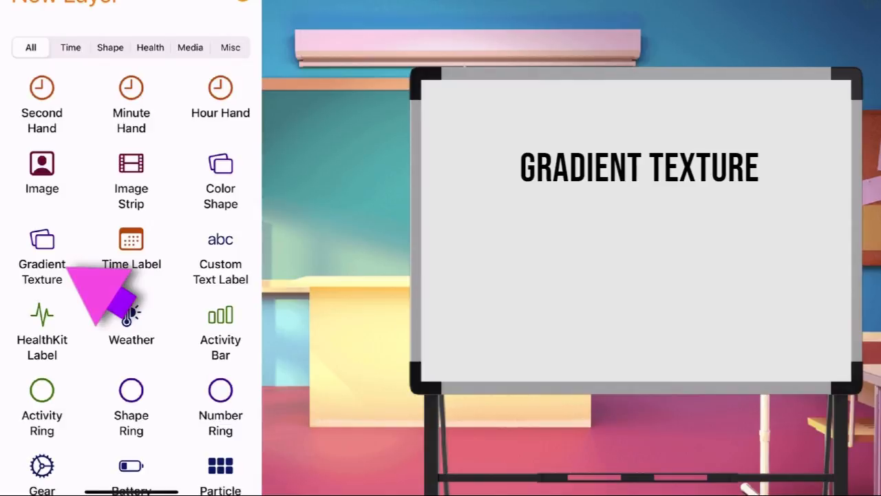
pyautogui.click(42, 247)
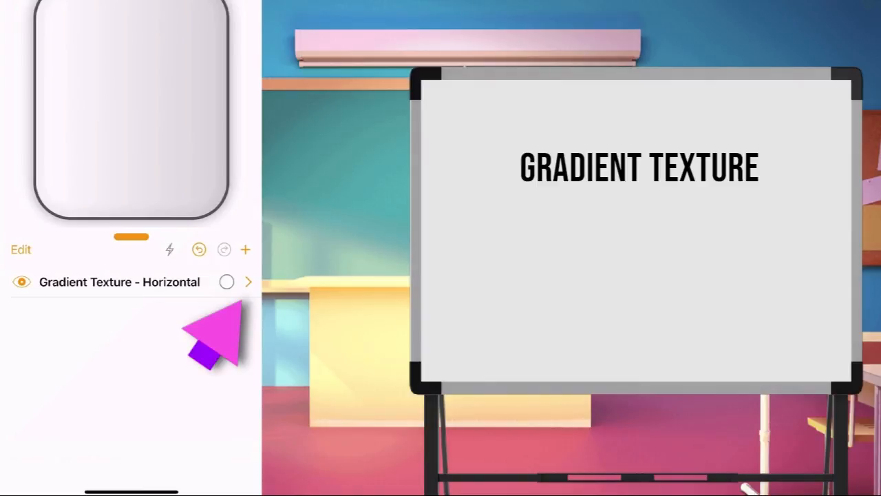
pyautogui.moveTo(207, 330)
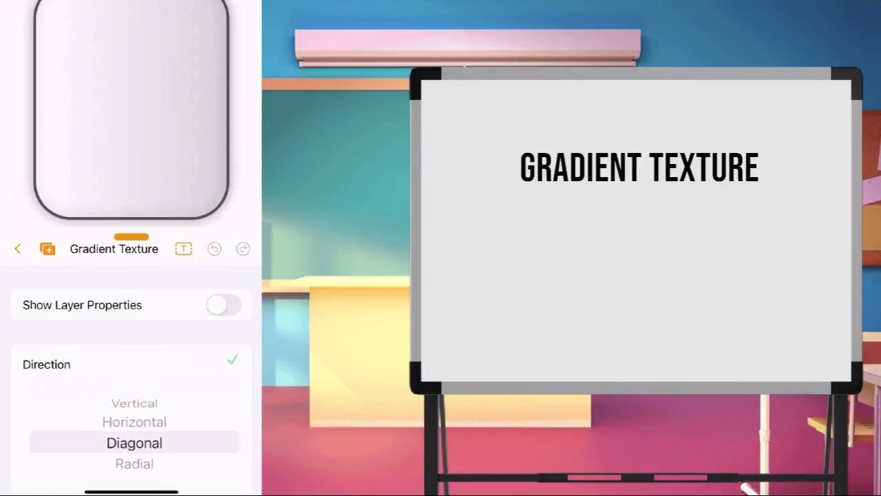
# Step: Set the gradient's Direction to Diagonal and pick a Start Color swatch
pyautogui.click(135, 443)
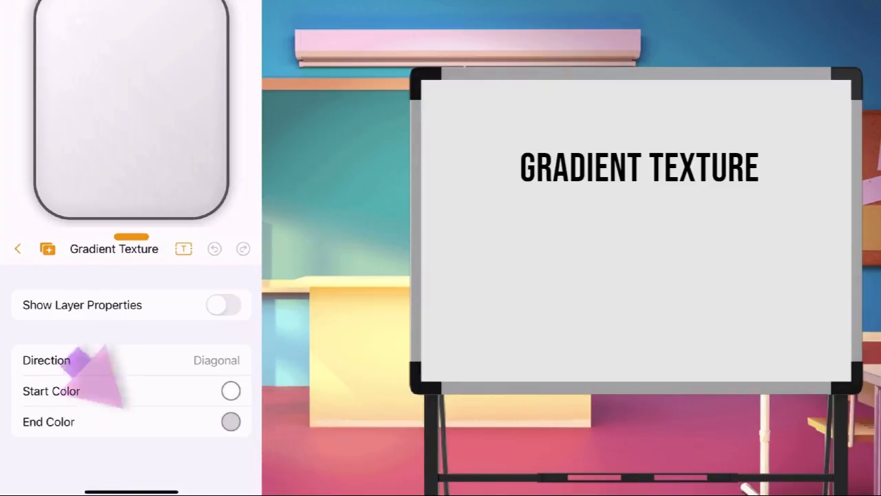
pyautogui.click(227, 386)
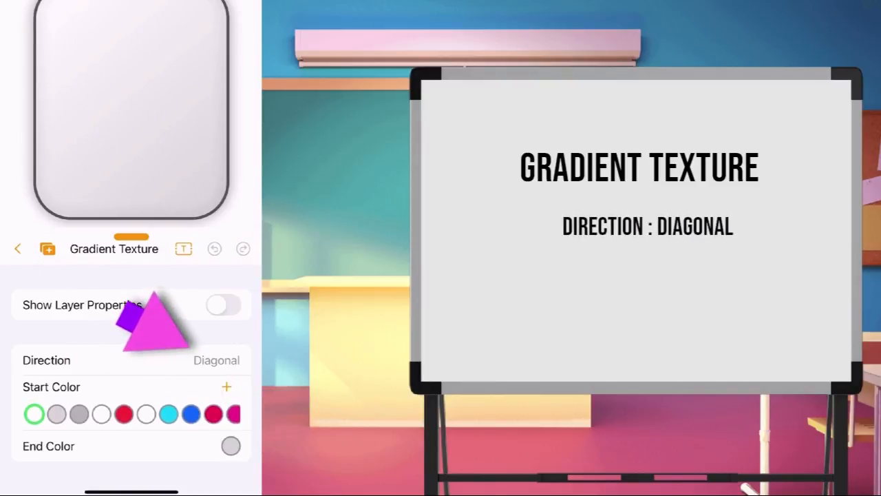
pyautogui.hscroll(-3)
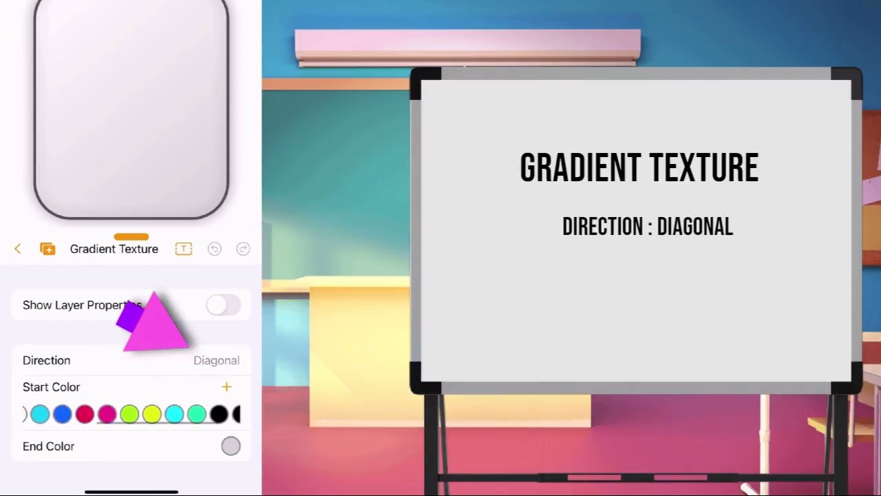
pyautogui.click(107, 413)
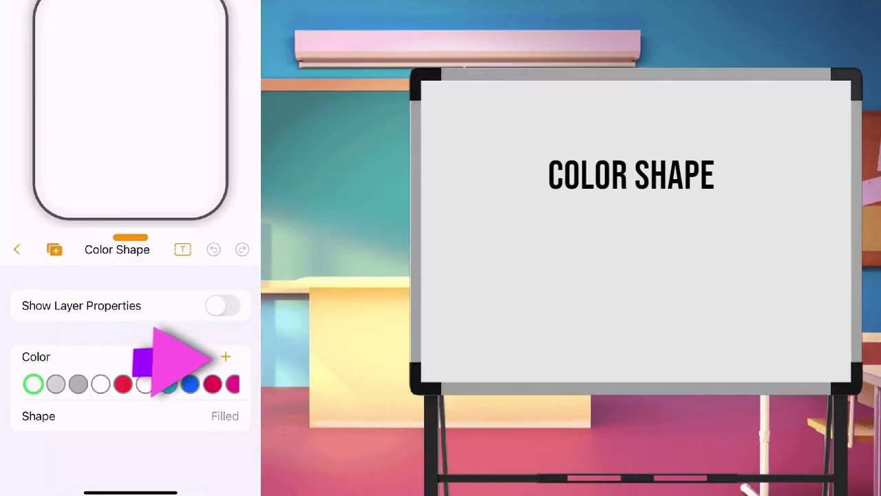
# Step: Colour the shape gray and set its scale to 1.03, leaving a thin gradient border
pyautogui.click(78, 383)
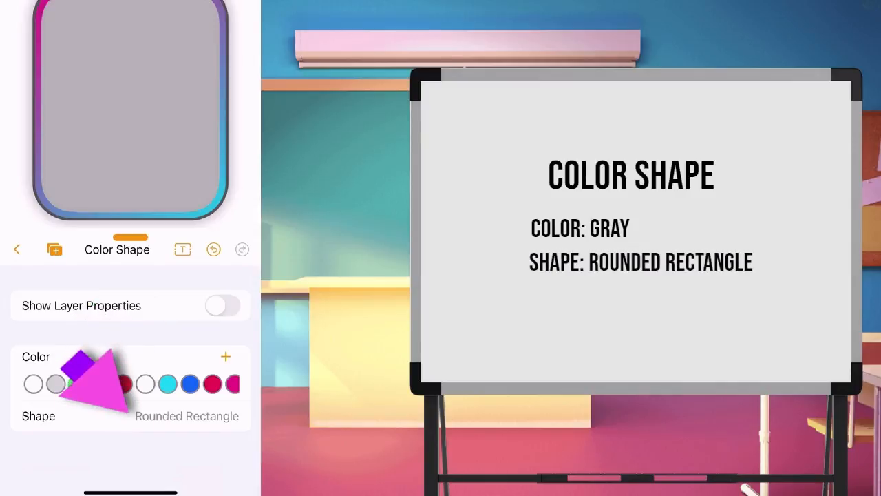
pyautogui.click(222, 305)
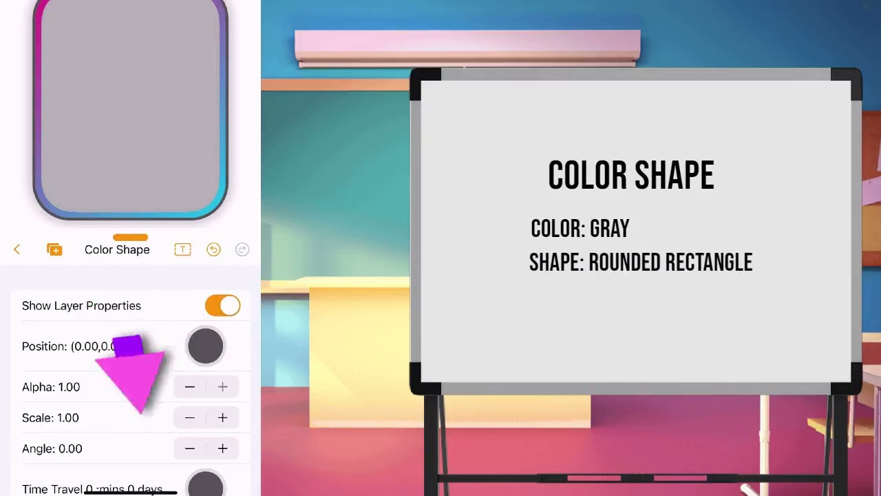
pyautogui.click(223, 417)
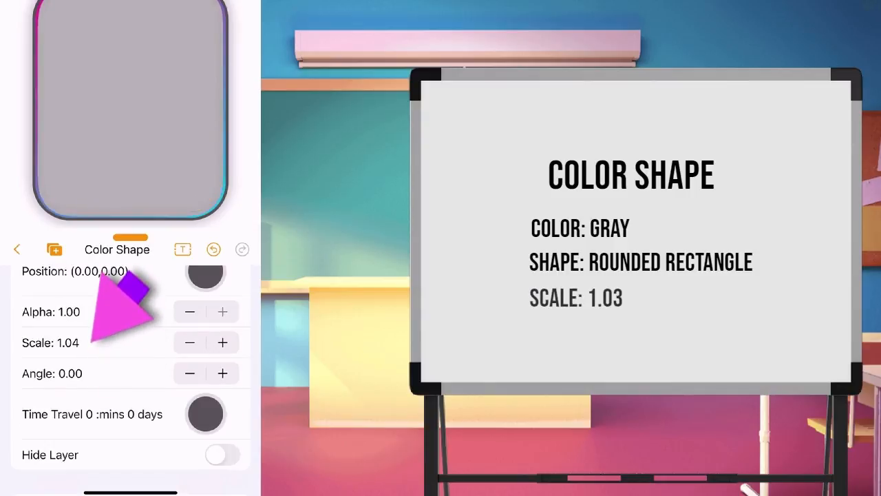
pyautogui.click(189, 342)
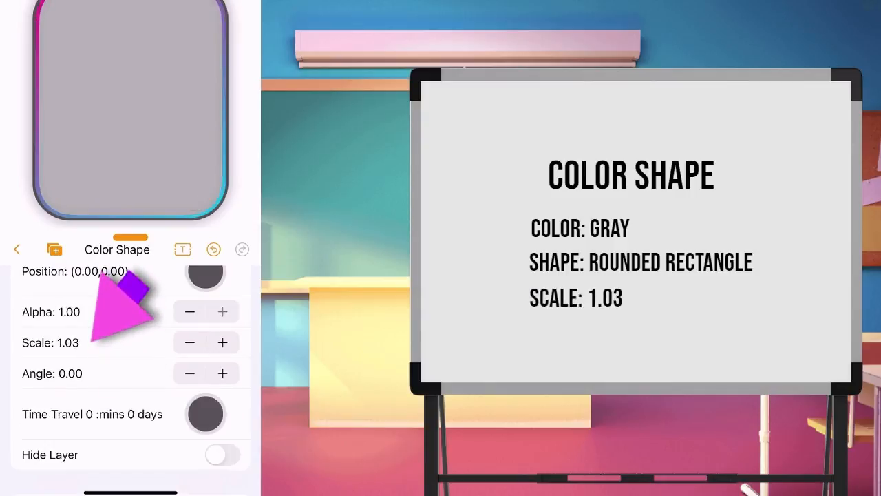
pyautogui.click(17, 249)
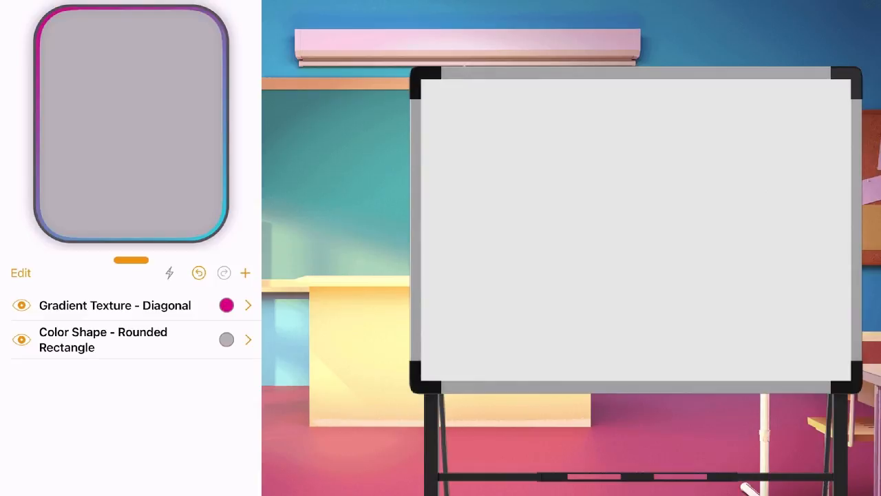
# Step: Add a Custom Text Label layer to the face
pyautogui.click(245, 273)
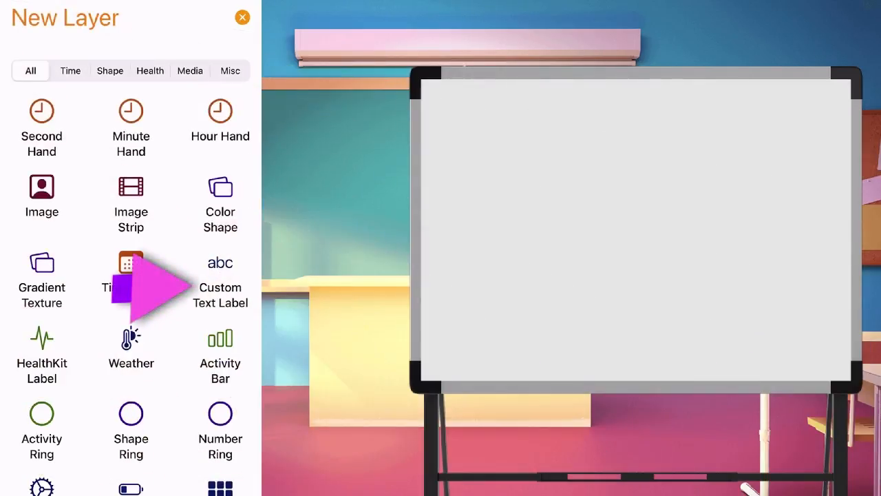
pyautogui.click(220, 282)
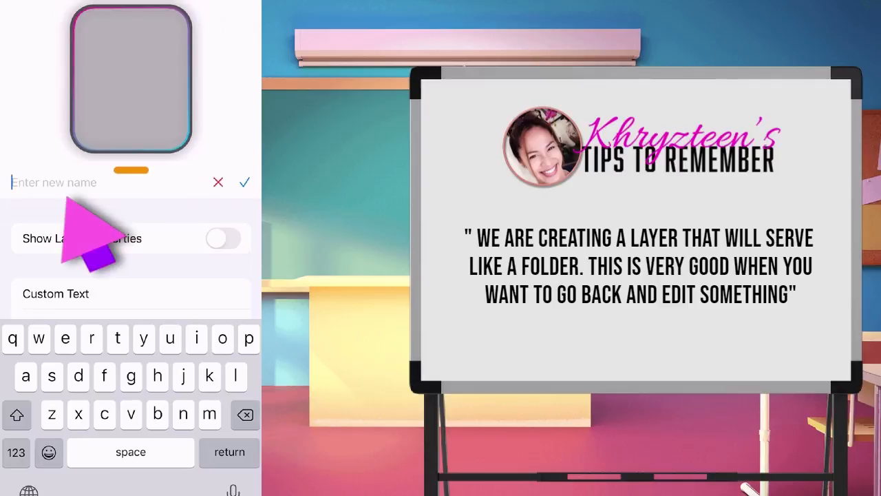
# Step: Rename the text layer to —Background— so it serves as a folder divider
pyautogui.click(16, 414)
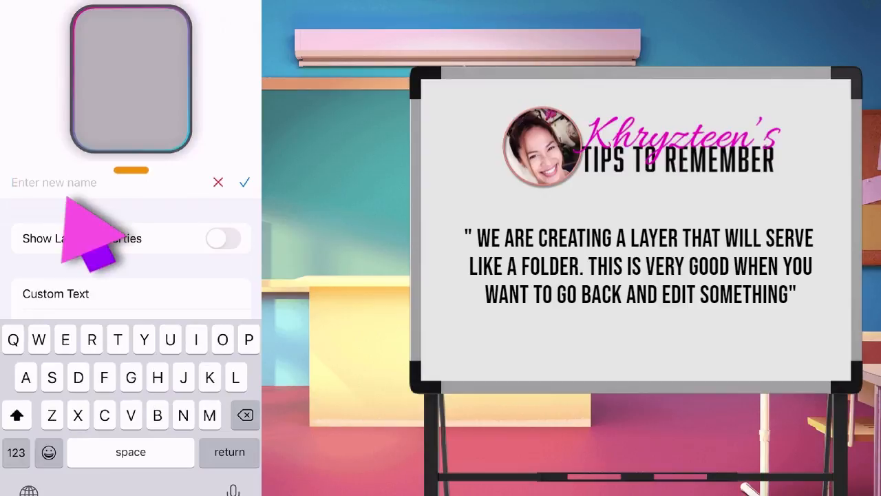
pyautogui.write('B')
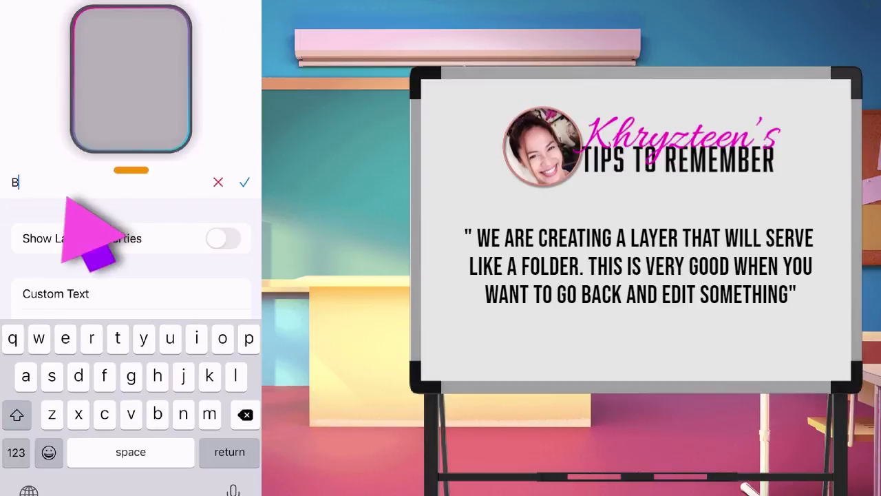
pyautogui.press('Backspace')
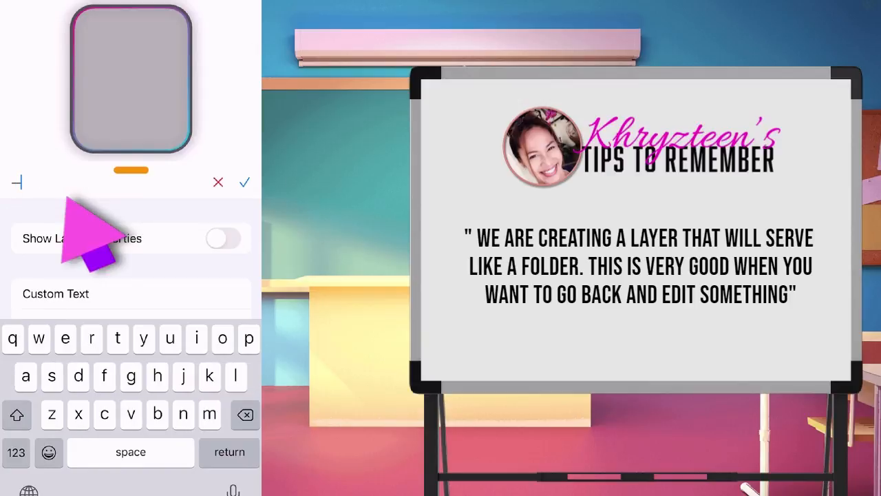
pyautogui.write('Back')
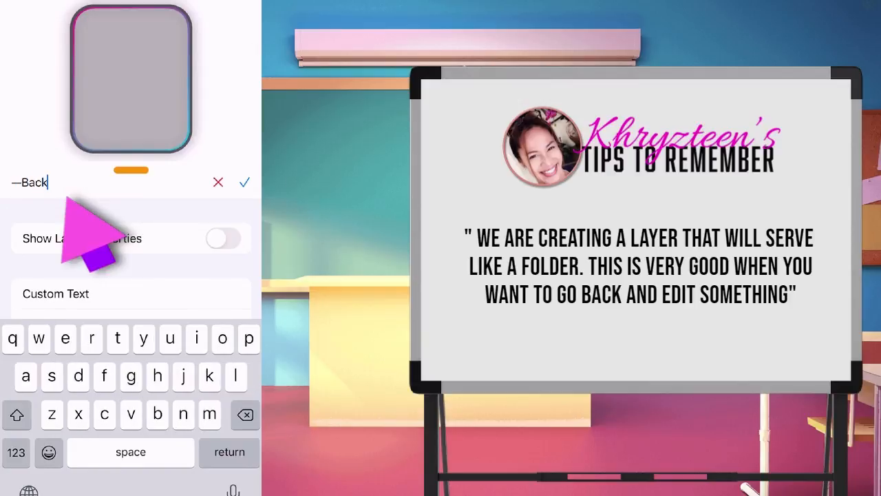
pyautogui.write('gro')
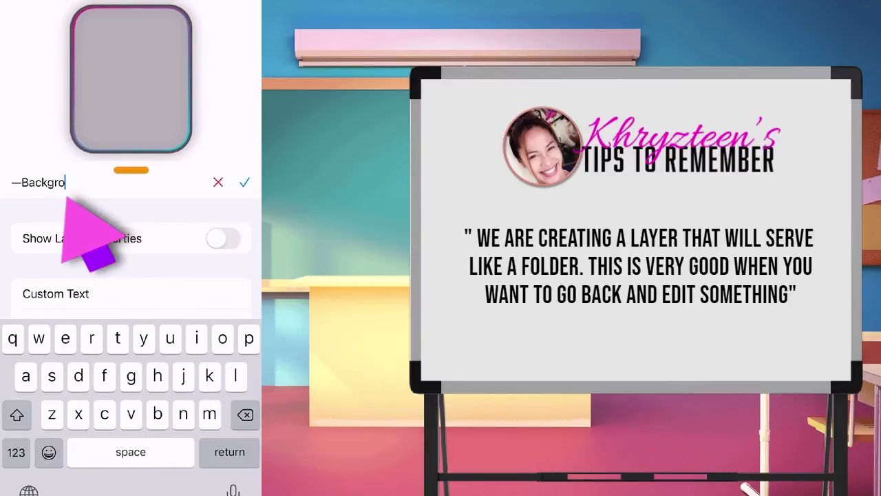
pyautogui.write('und')
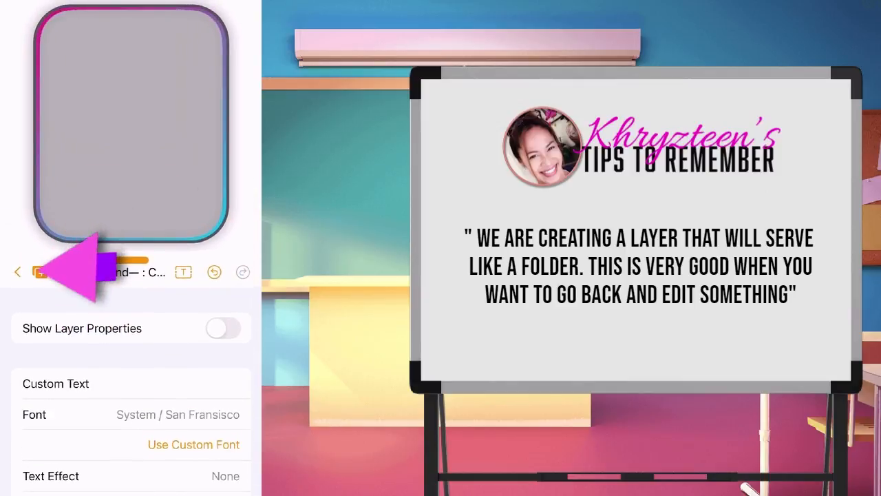
pyautogui.click(17, 271)
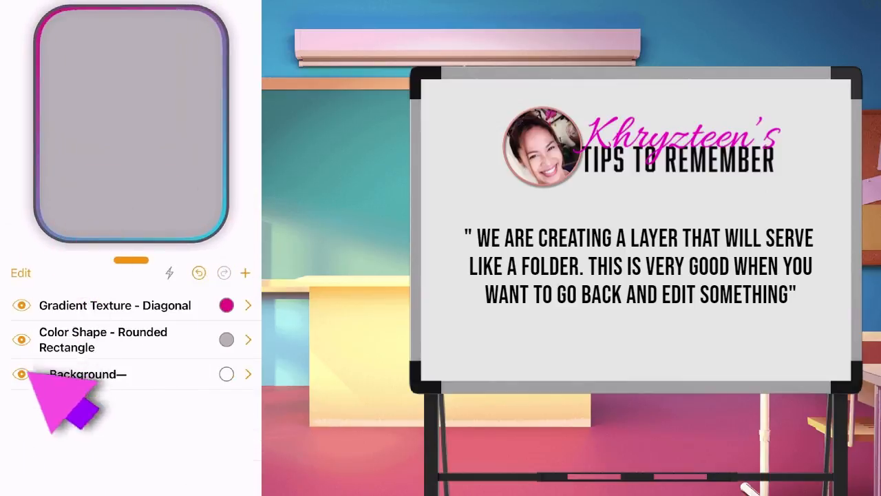
# Step: Hide the —Background— divider layer and reopen the gray shape layer's settings
pyautogui.click(21, 374)
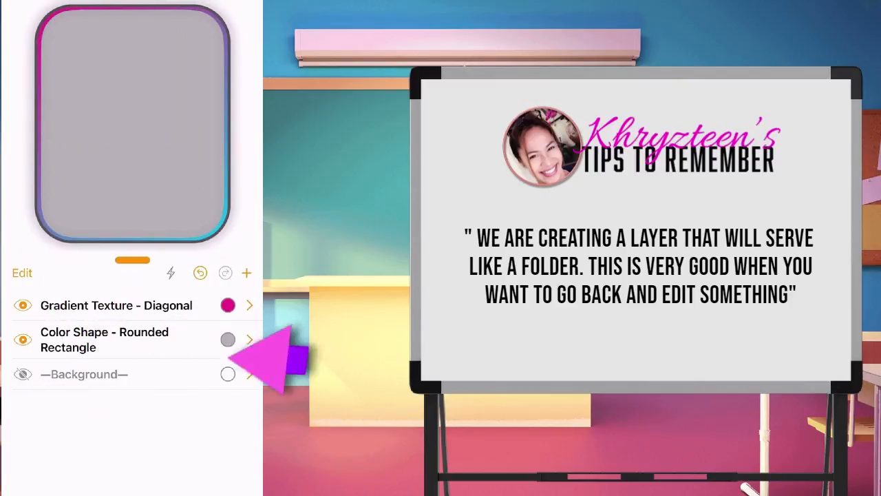
pyautogui.click(22, 273)
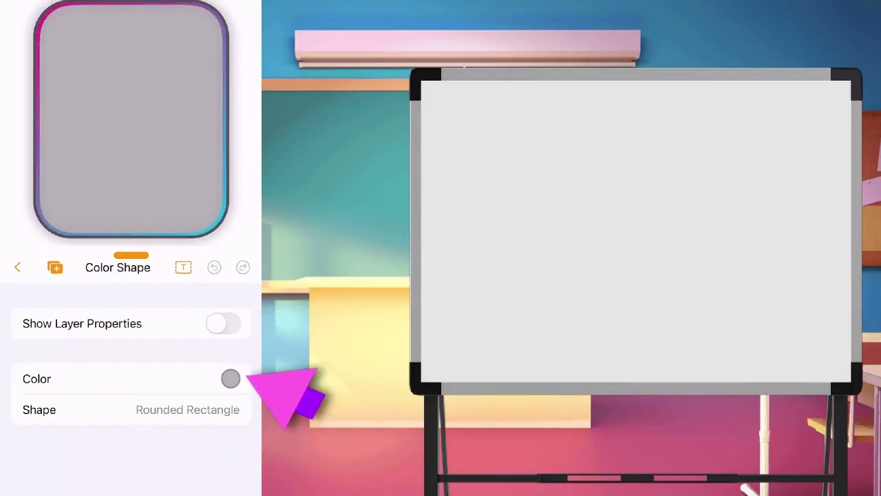
# Step: Recolour the rounded rectangle bright yellow-green and reduce its scale to 1.01
pyautogui.click(231, 378)
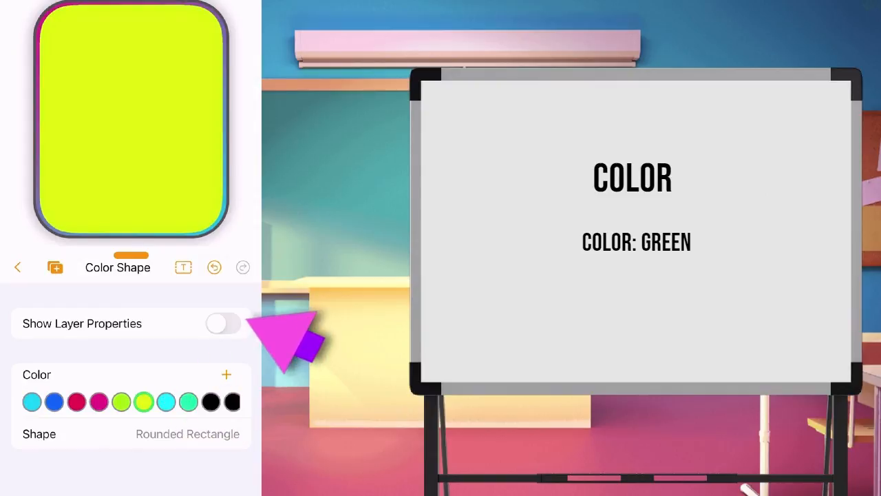
pyautogui.click(223, 323)
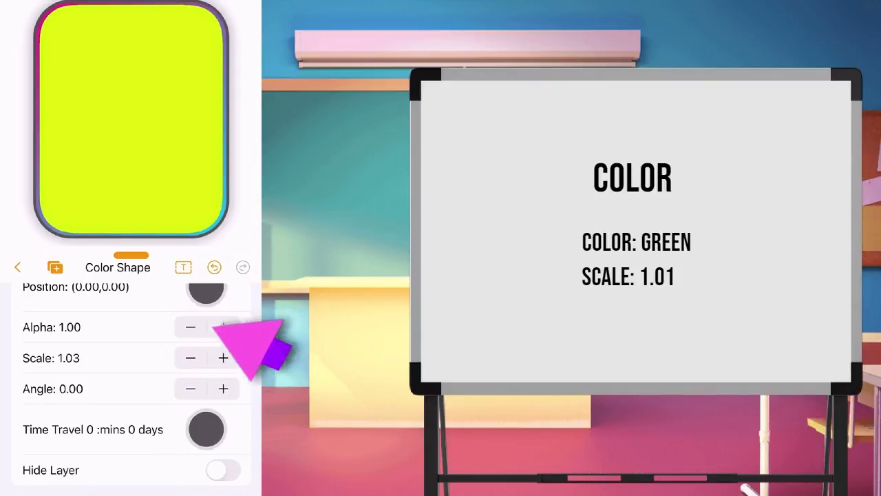
pyautogui.click(190, 357)
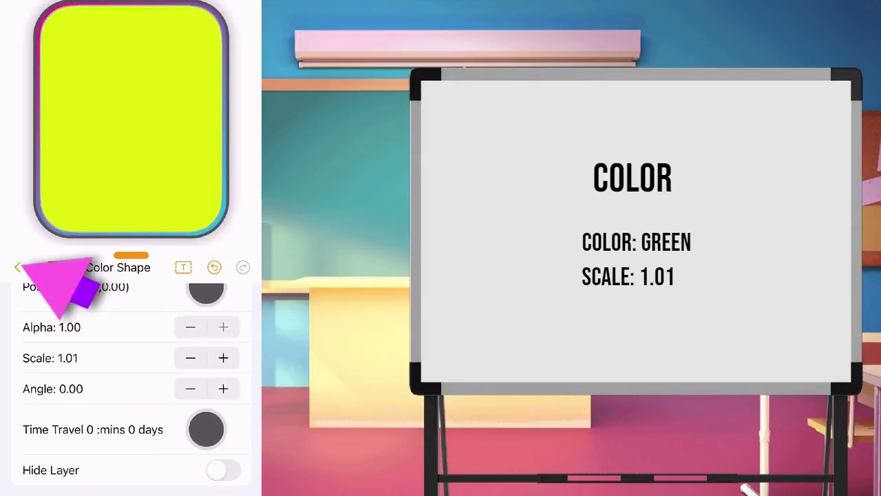
pyautogui.click(17, 267)
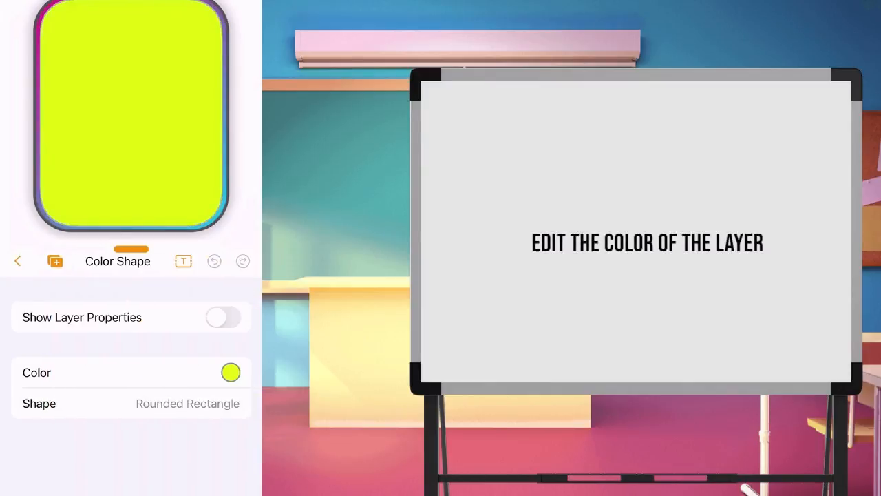
# Step: Pick a dark gray from the colour picker's Grid and add it to the layer's swatches
pyautogui.click(231, 372)
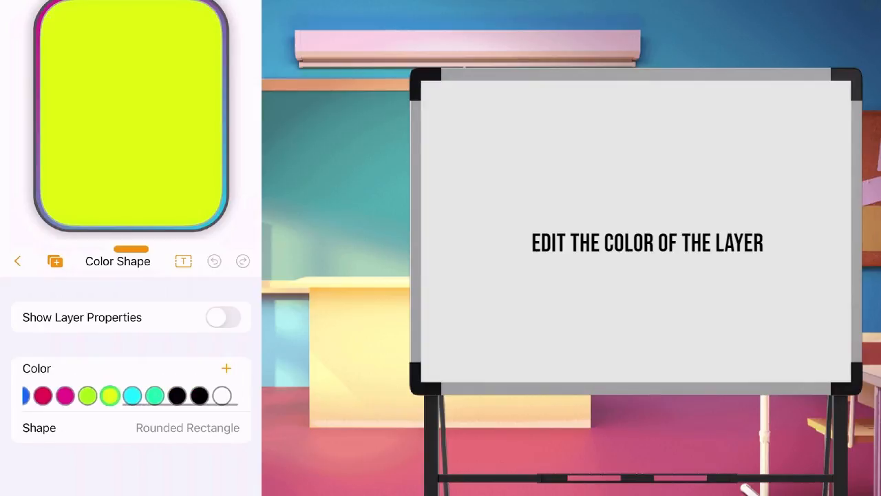
pyautogui.click(226, 368)
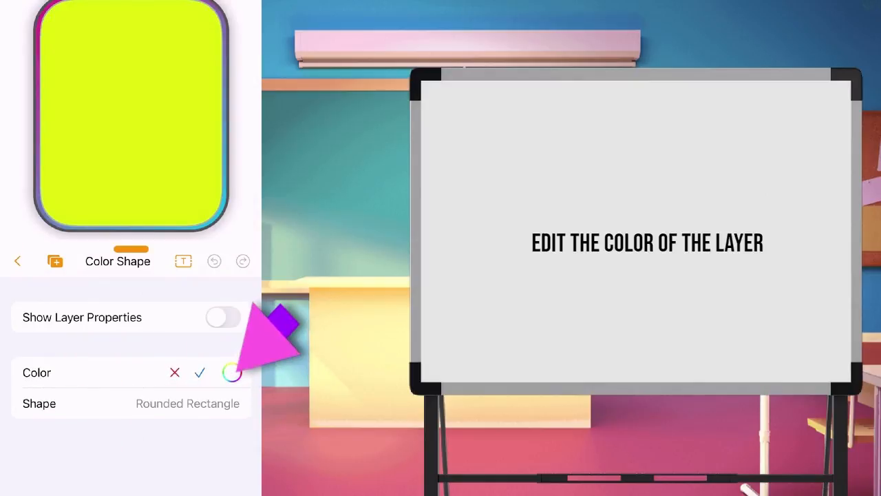
pyautogui.click(232, 372)
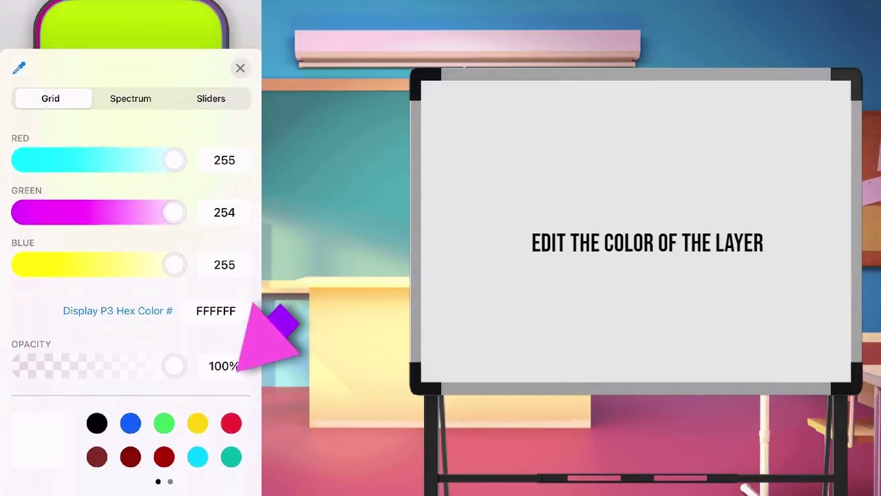
pyautogui.click(50, 97)
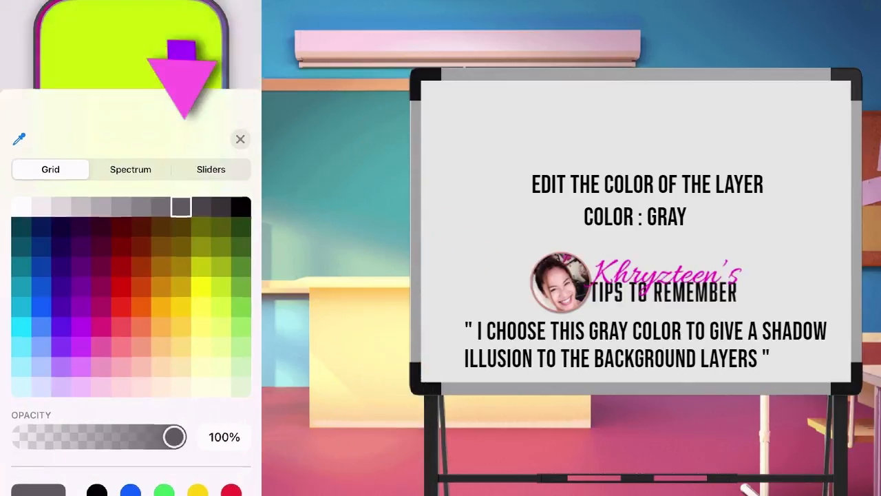
pyautogui.click(240, 138)
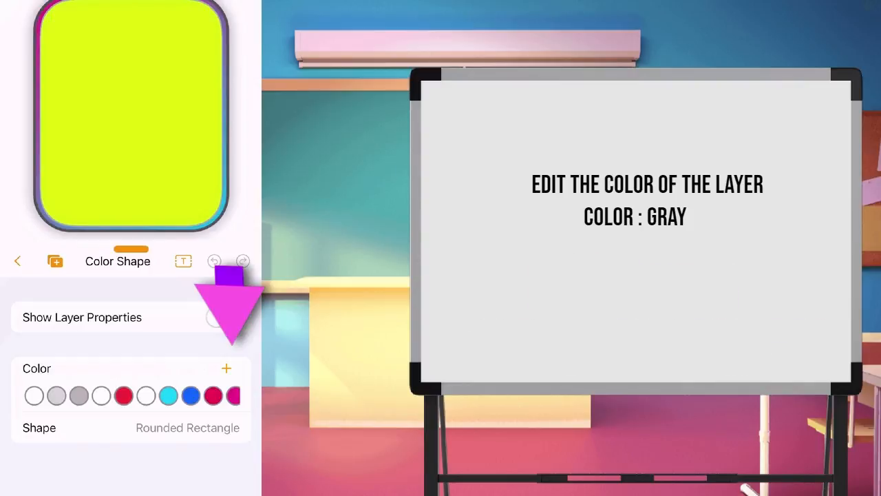
# Step: Colour the rounded rectangle dark gray and shrink its scale to 0.96
pyautogui.hscroll(-3)
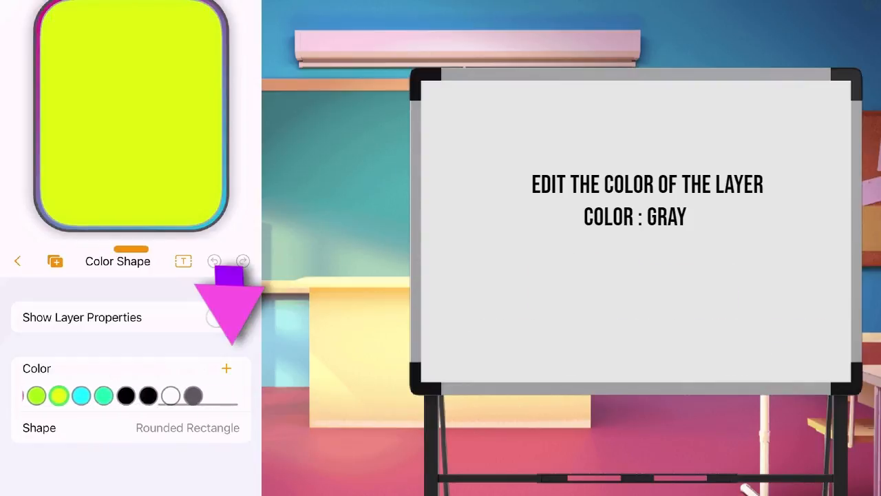
pyautogui.click(227, 395)
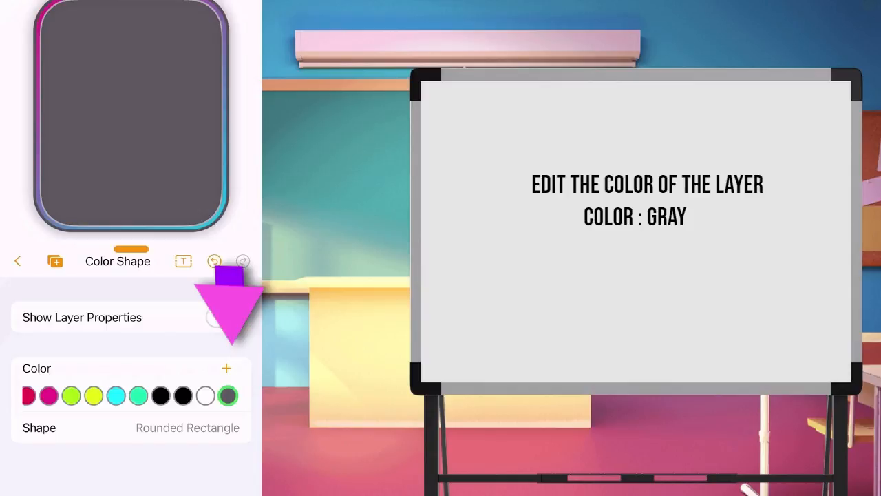
pyautogui.click(222, 316)
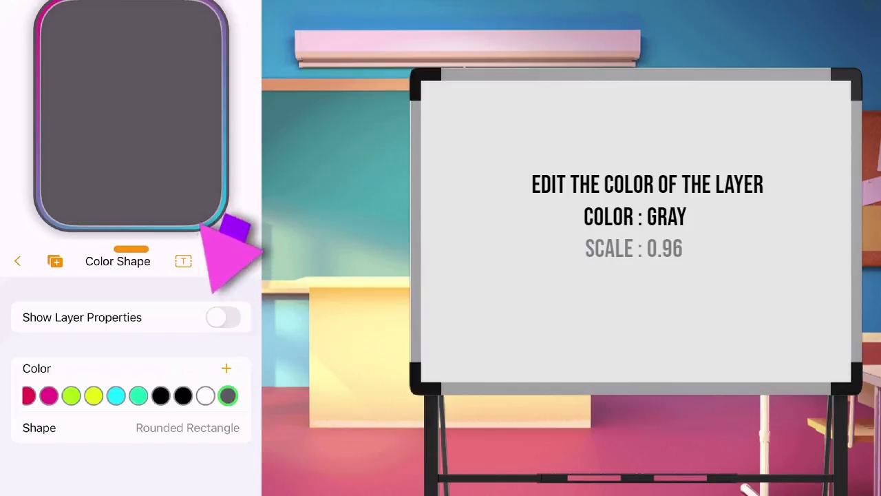
pyautogui.click(223, 317)
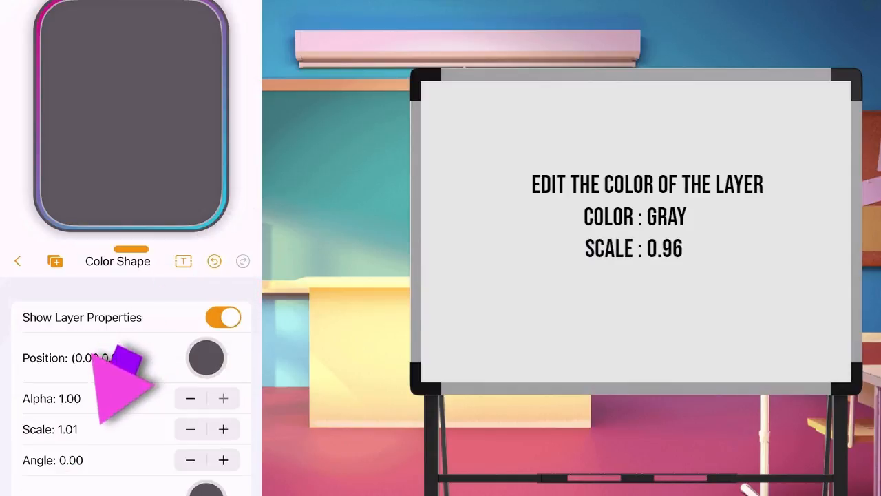
pyautogui.click(190, 429)
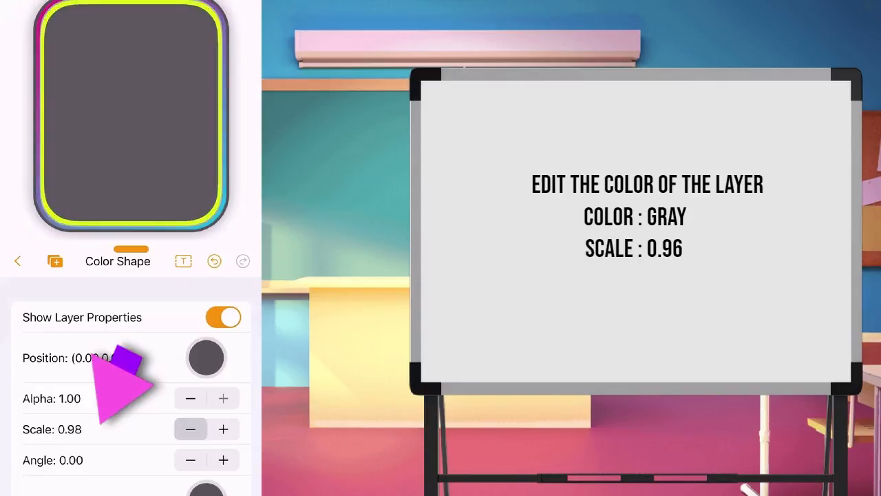
pyautogui.click(190, 428)
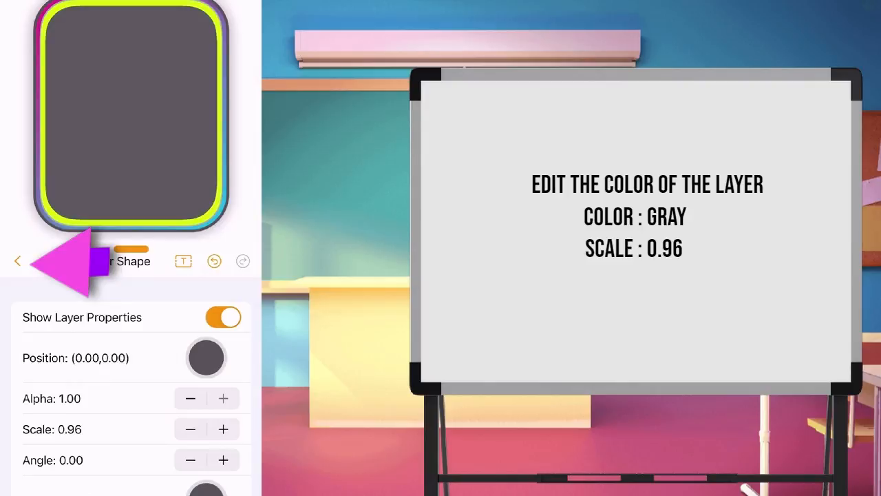
pyautogui.click(17, 260)
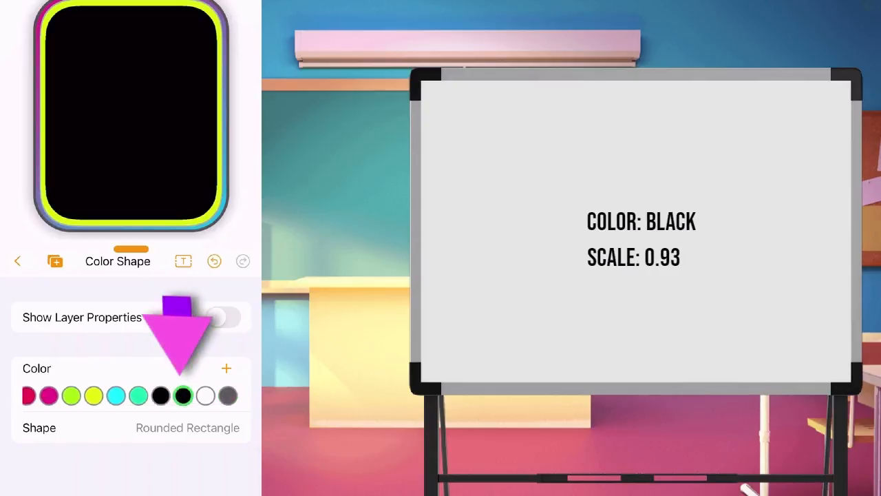
# Step: Set the inner black rectangle's scale to 0.93 to form nested borders
pyautogui.click(226, 316)
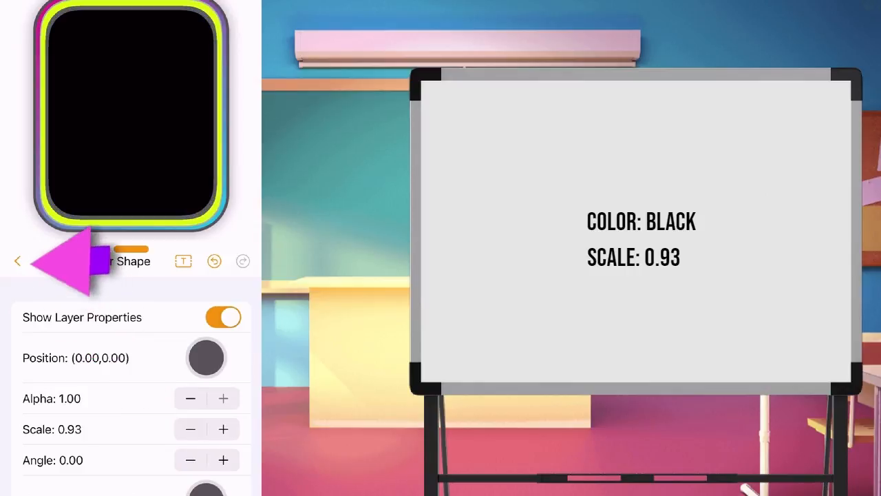
pyautogui.click(18, 261)
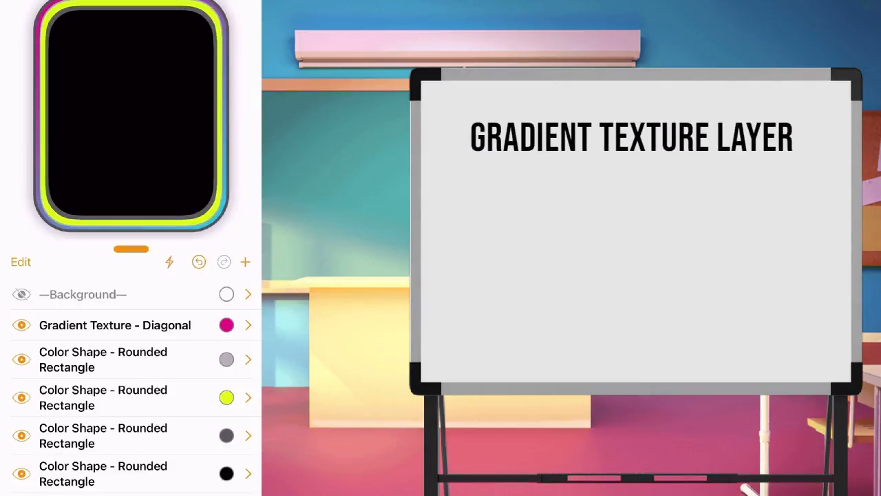
# Step: Add a radial sky-blue-to-black gradient layer at alpha 0.58 and scale 0.76
pyautogui.click(245, 261)
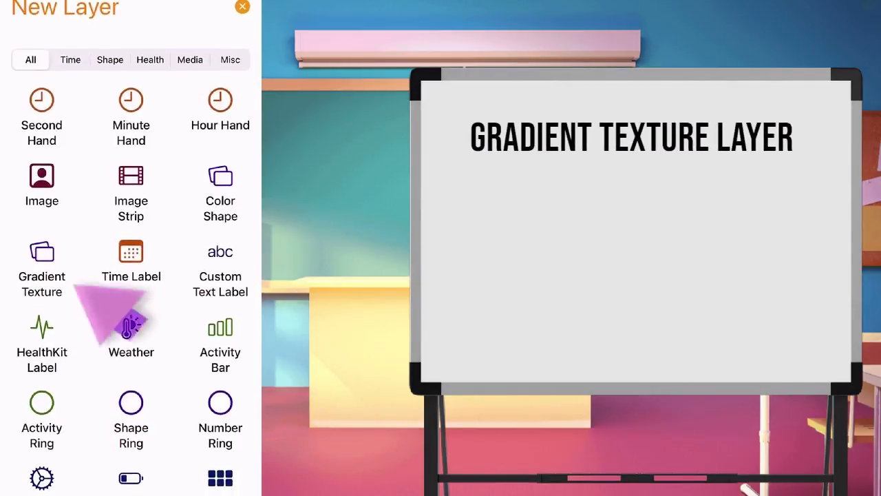
pyautogui.click(41, 268)
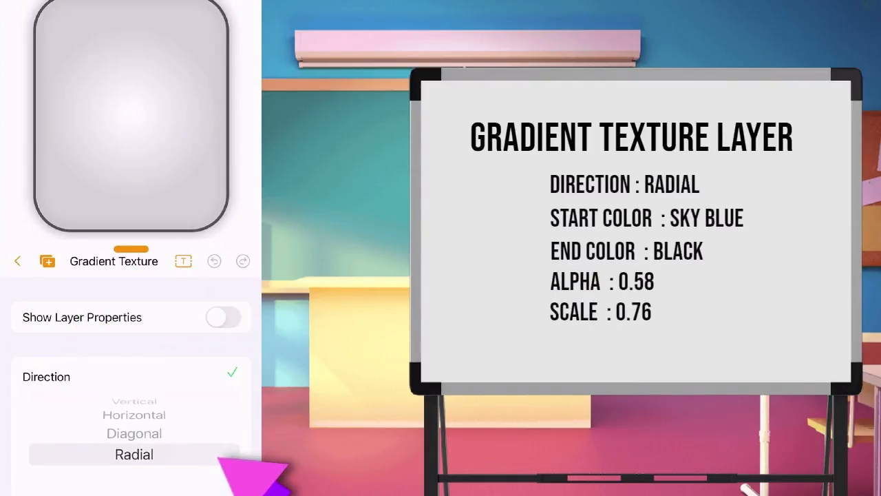
pyautogui.click(134, 453)
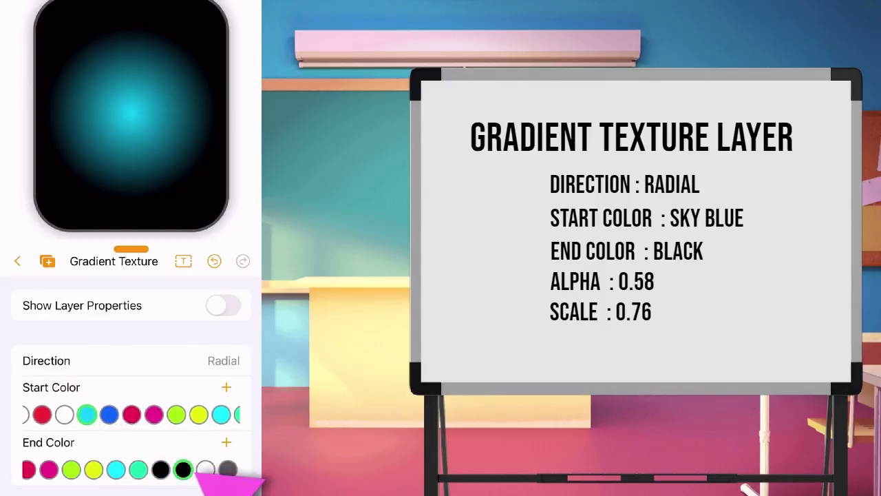
pyautogui.click(223, 305)
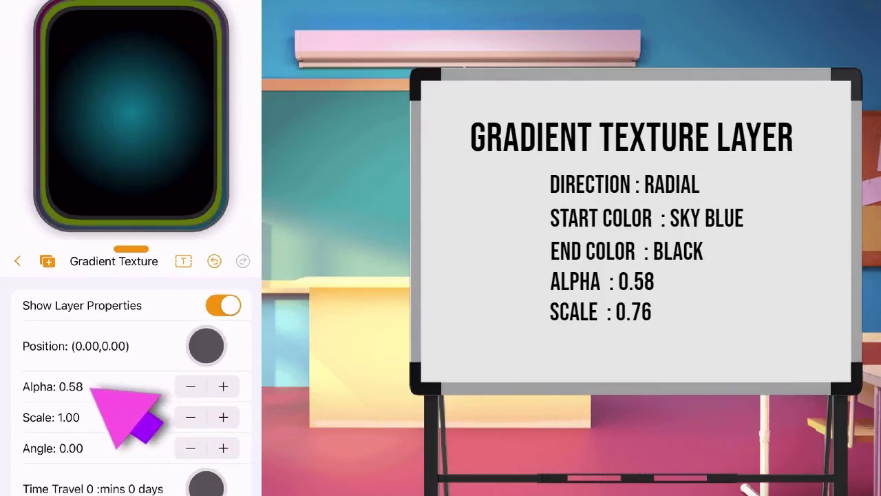
pyautogui.click(190, 417)
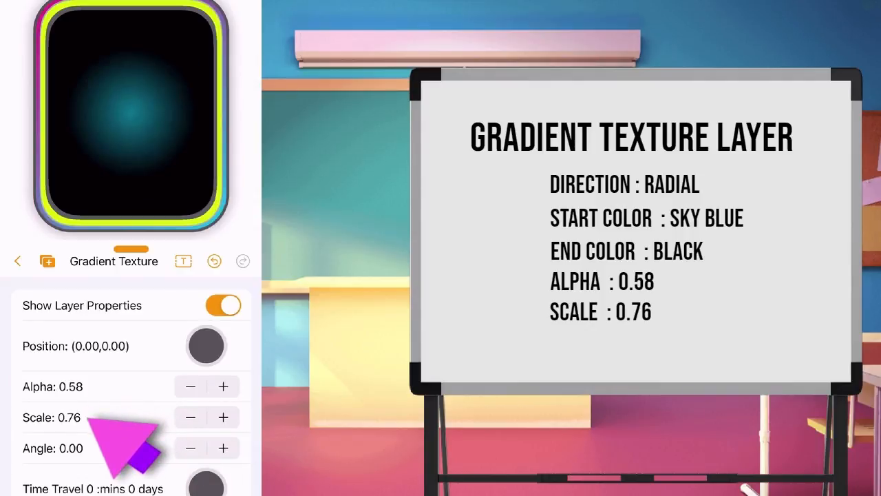
pyautogui.click(17, 260)
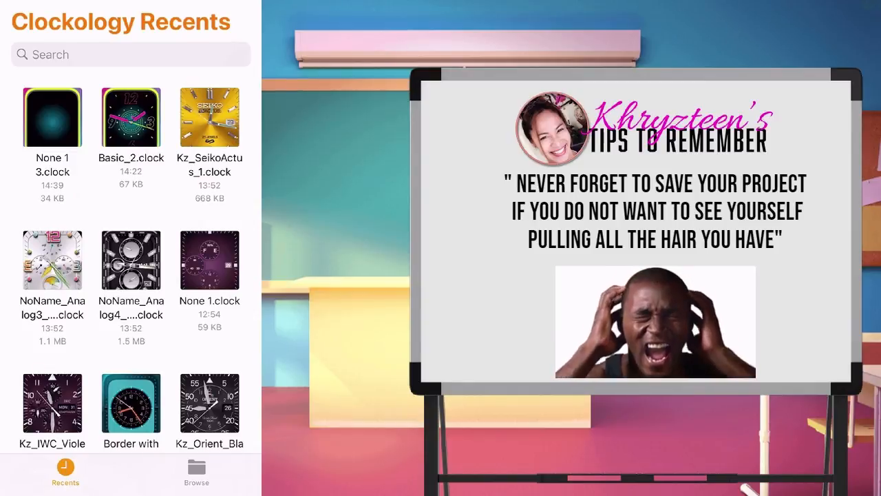
# Step: Reopen the saved None 13.clock face for editing from Recents
pyautogui.rightClick(52, 117)
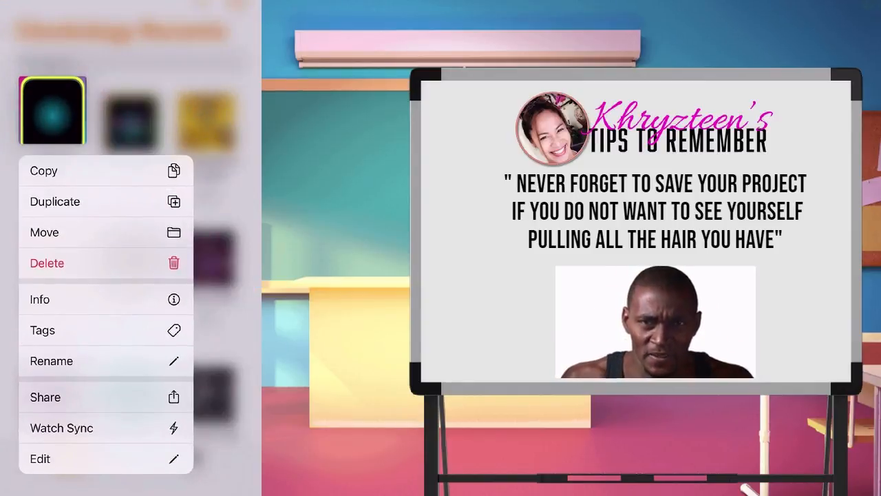
pyautogui.click(39, 457)
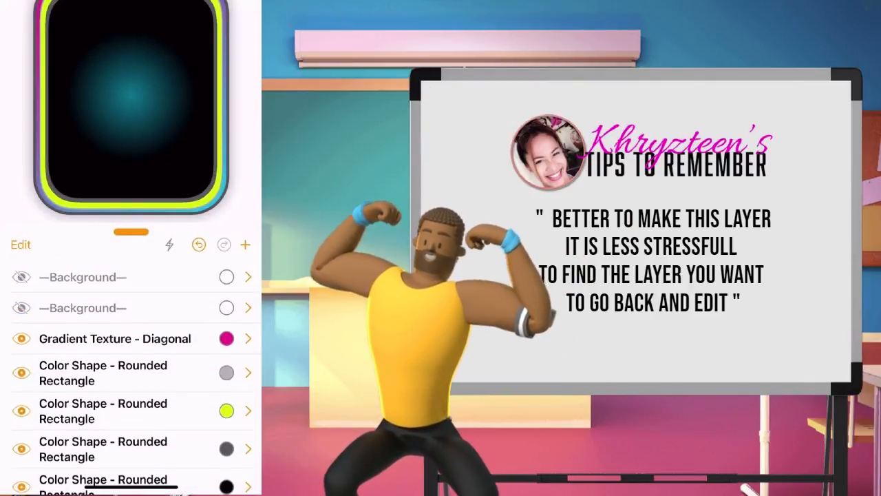
# Step: Move the separator to the bottom of the layer list and rename it —Dials—
pyautogui.click(20, 245)
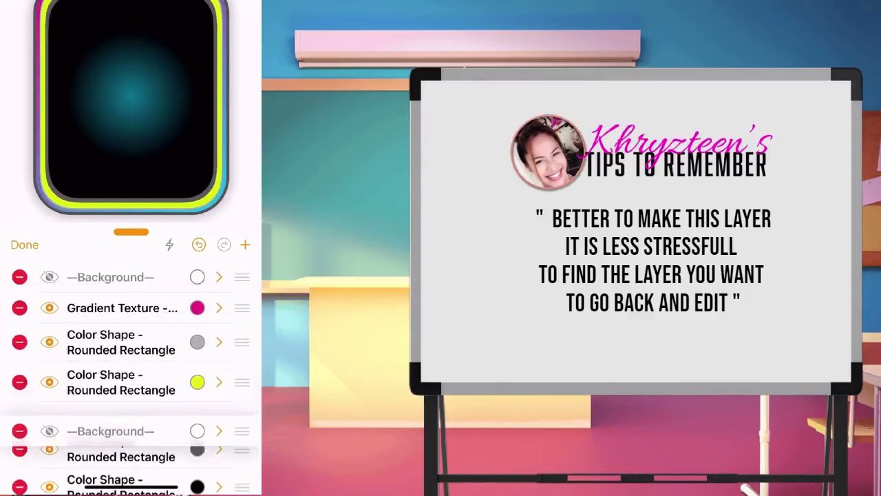
pyautogui.scroll(-3)
pyautogui.write('—Dials—')
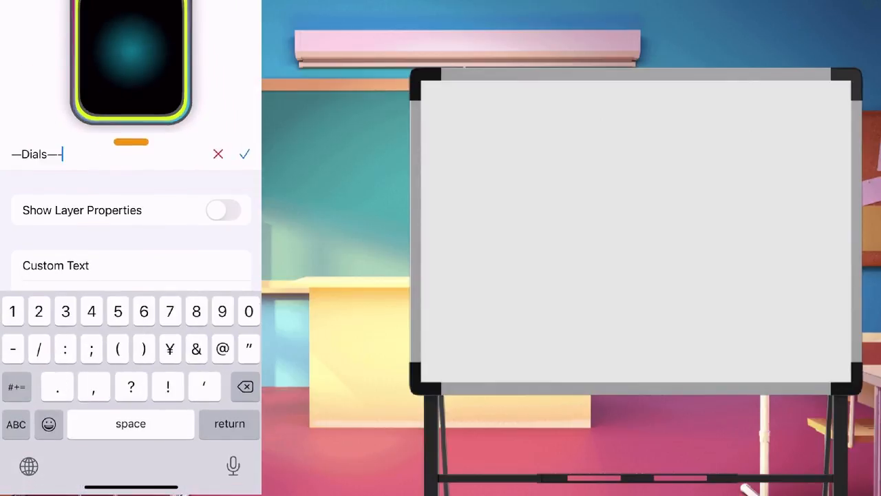
pyautogui.click(244, 154)
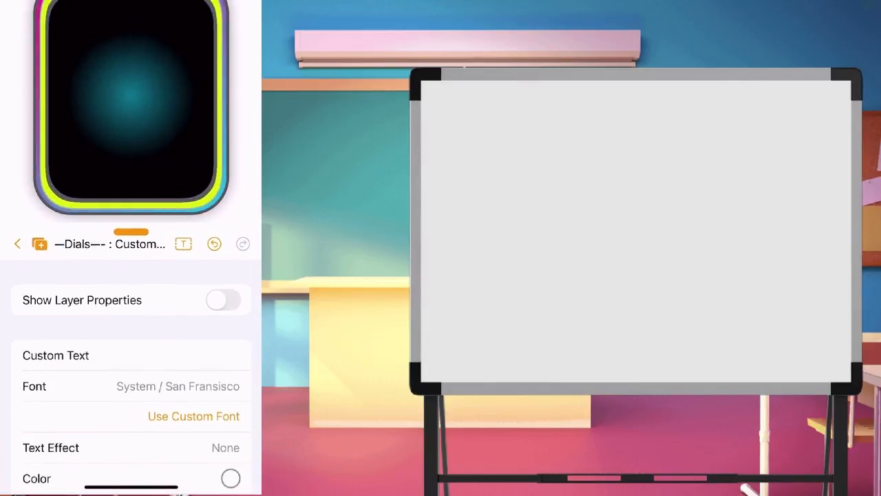
pyautogui.click(39, 244)
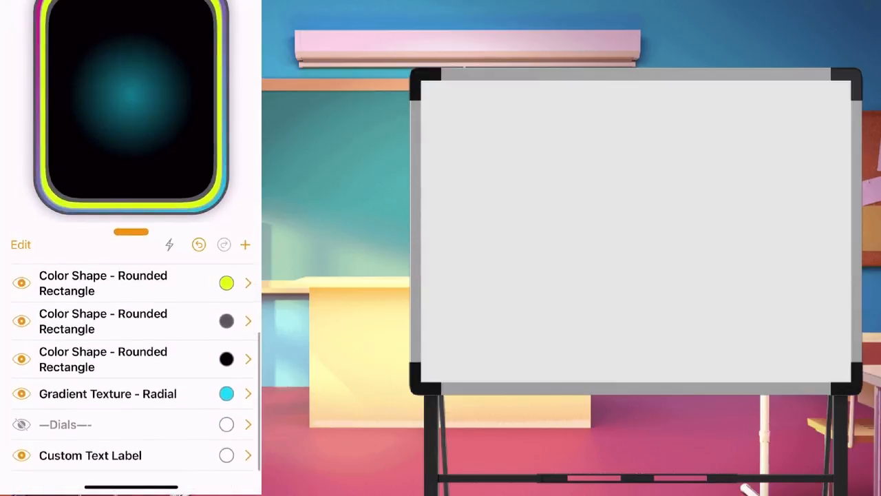
# Step: Make the Custom Text Label a black Futura Extra '12' with pink outline width 2
pyautogui.click(90, 455)
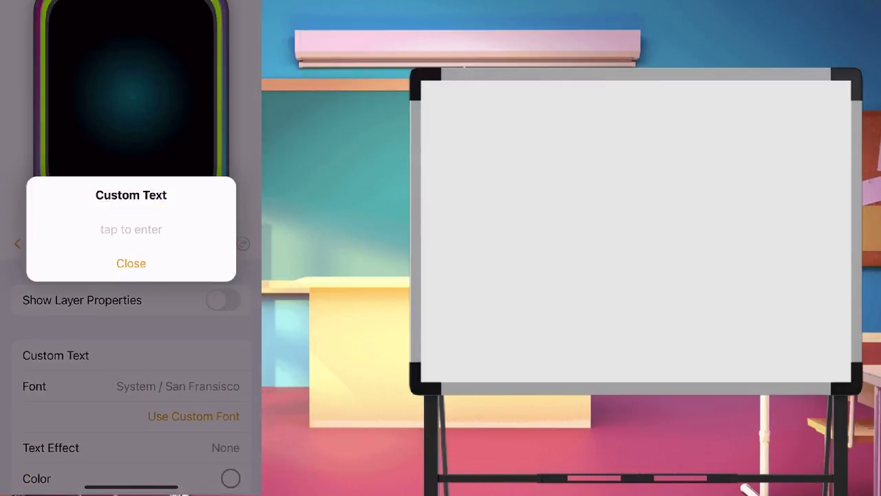
pyautogui.click(131, 230)
pyautogui.write('12')
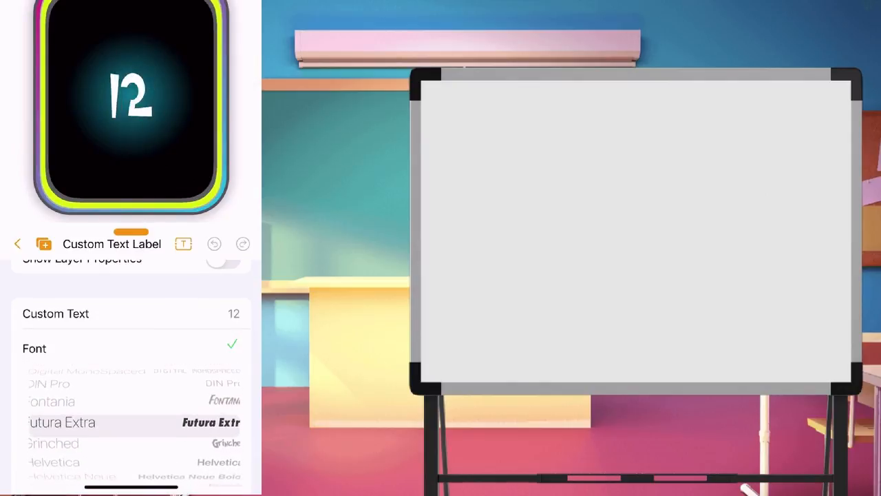
pyautogui.click(62, 422)
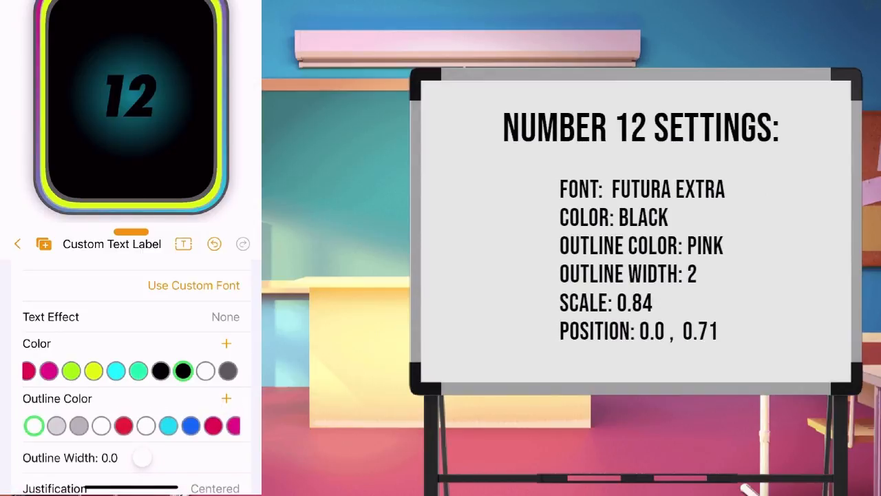
pyautogui.hscroll(-3)
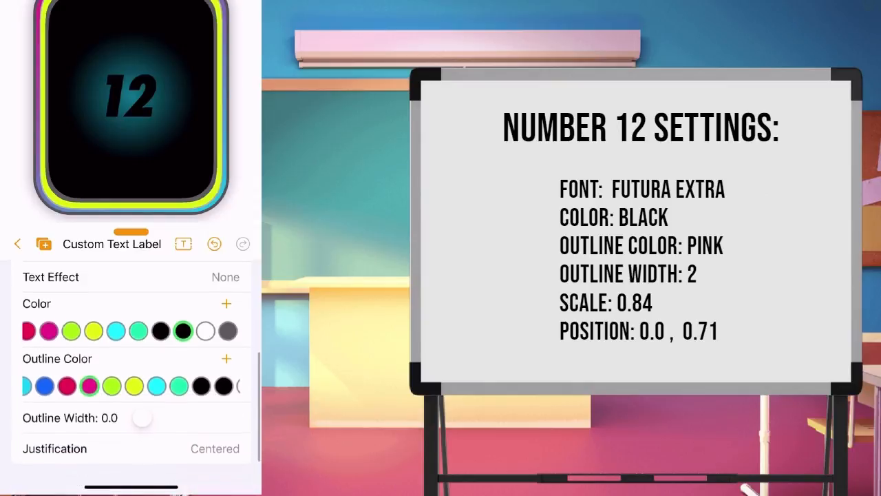
pyautogui.moveTo(143, 418); pyautogui.dragTo(157, 418)
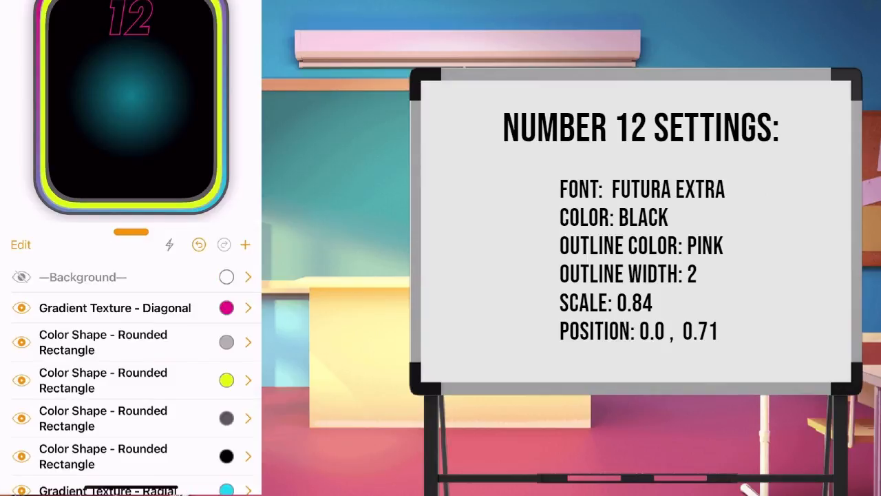
# Step: Position the duplicated label at 0, -0.71 and change its text to 6
pyautogui.scroll(-3)
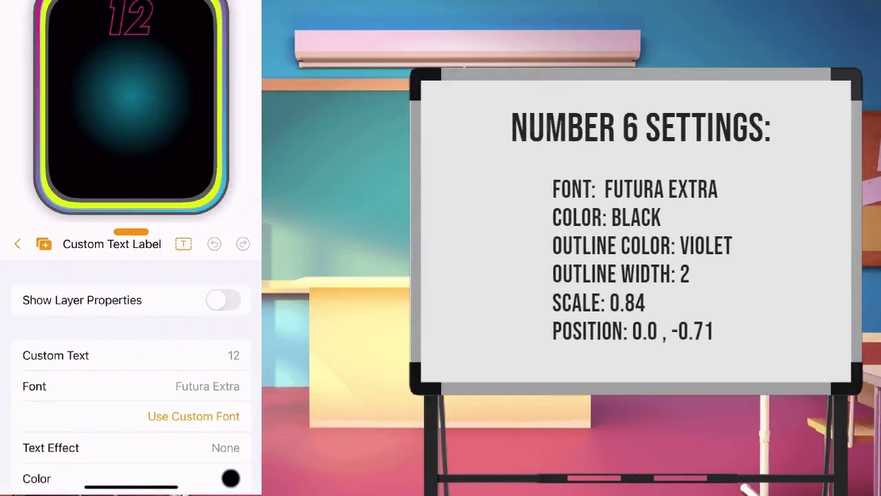
pyautogui.click(223, 299)
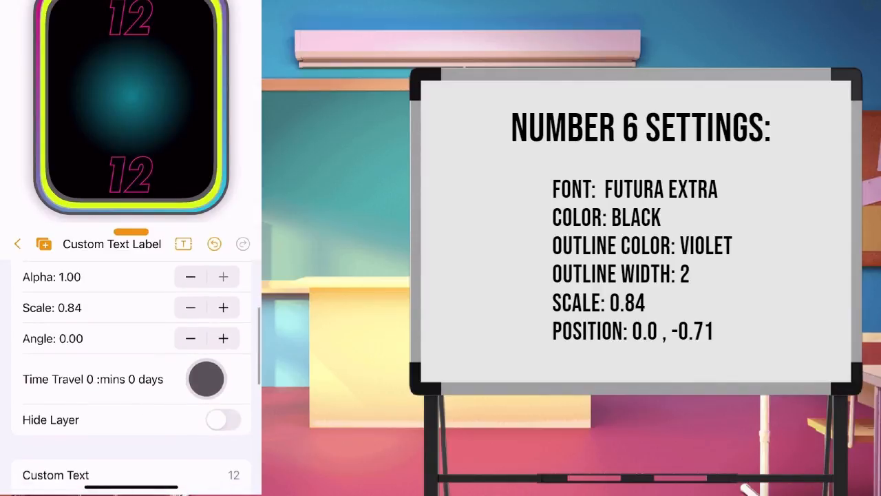
pyautogui.scroll(-3)
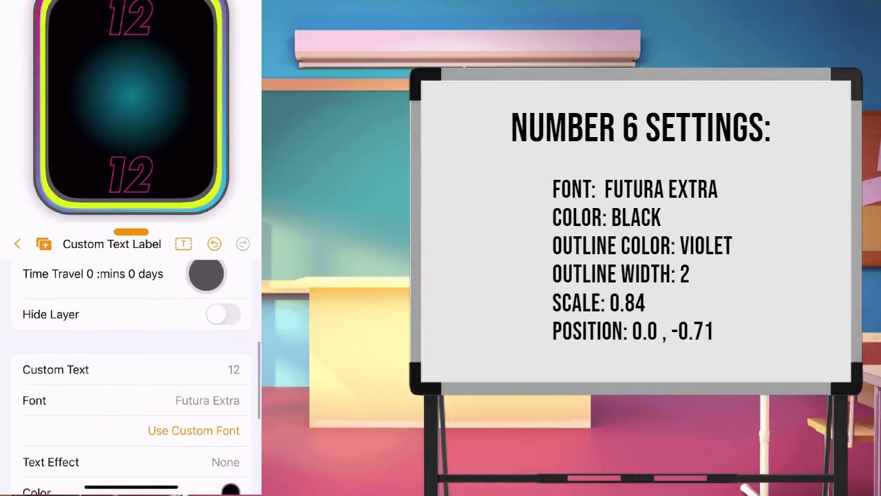
pyautogui.click(55, 370)
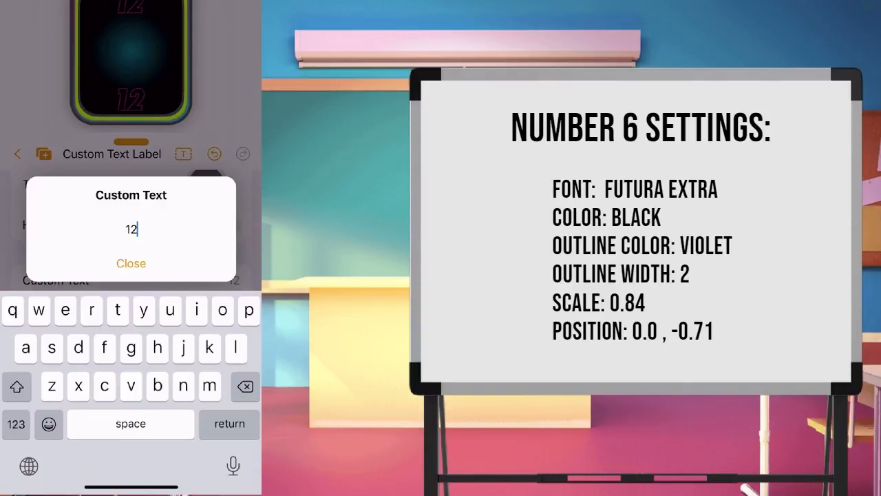
pyautogui.click(131, 263)
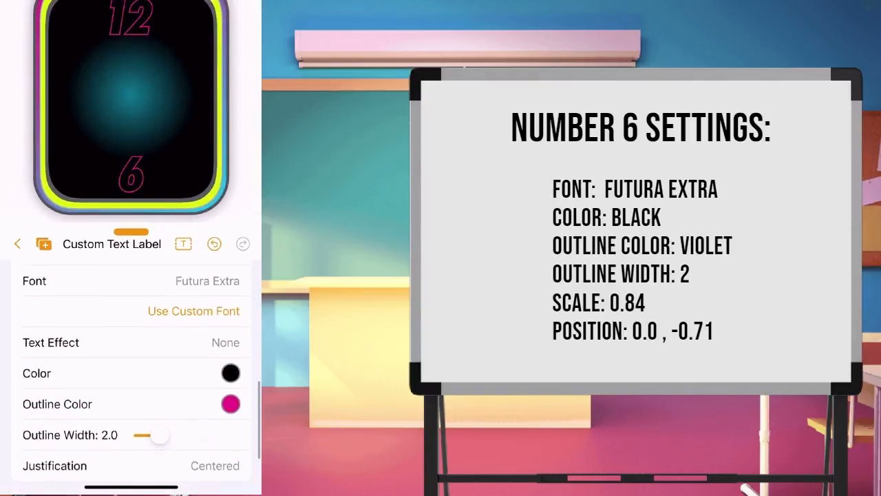
# Step: Set the 6 label's outline colour to violet via the full colour picker
pyautogui.click(230, 403)
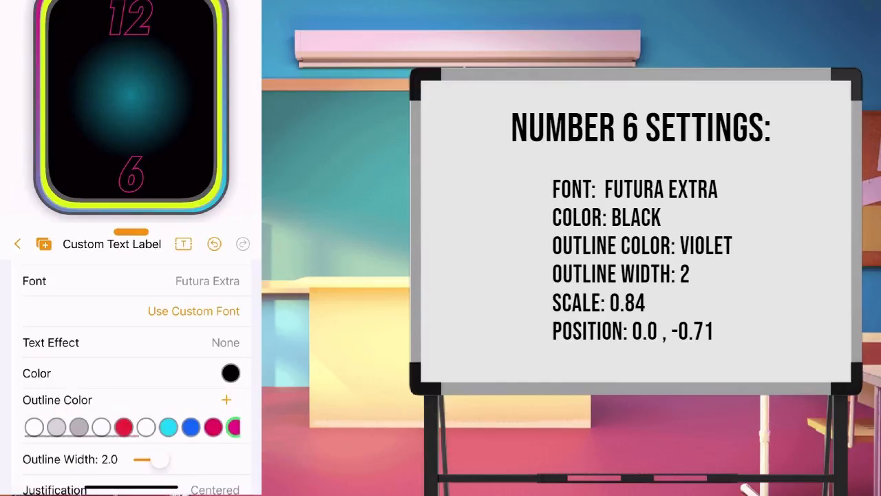
pyautogui.hscroll(-3)
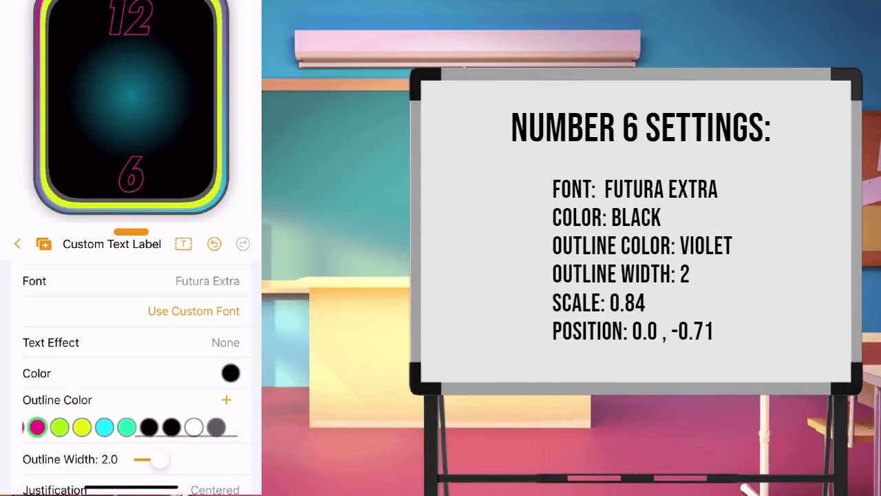
pyautogui.click(226, 399)
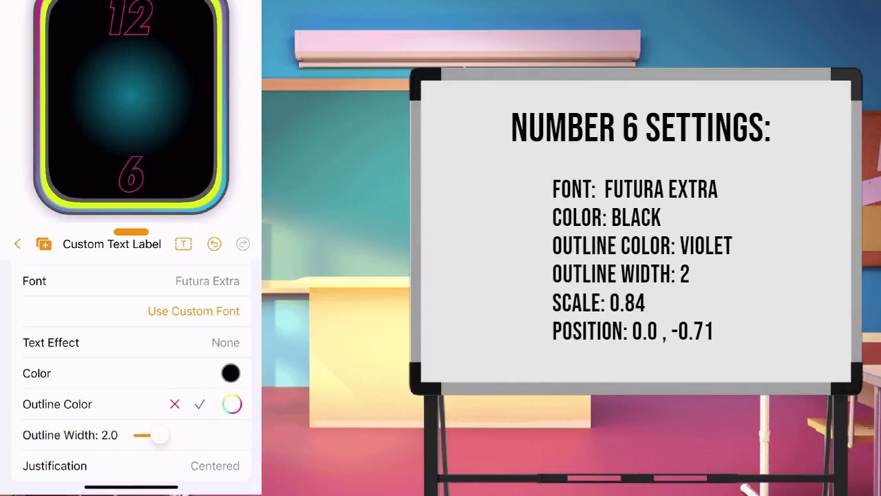
pyautogui.click(231, 404)
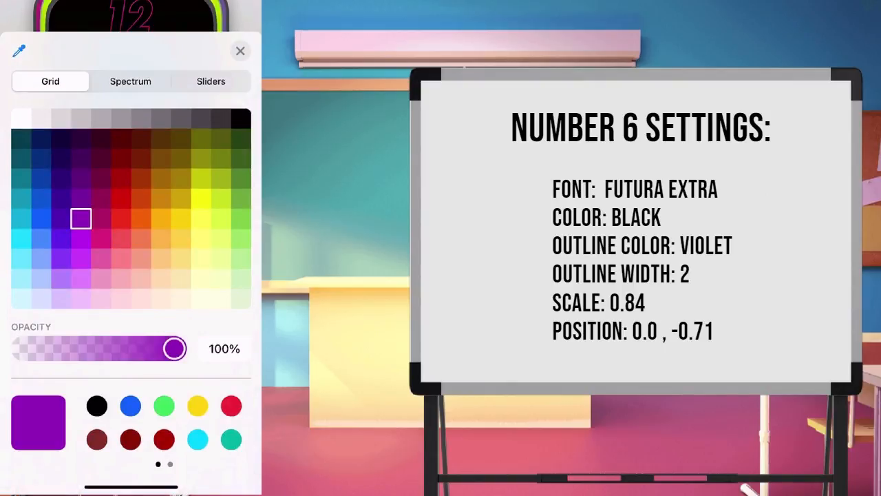
pyautogui.click(240, 51)
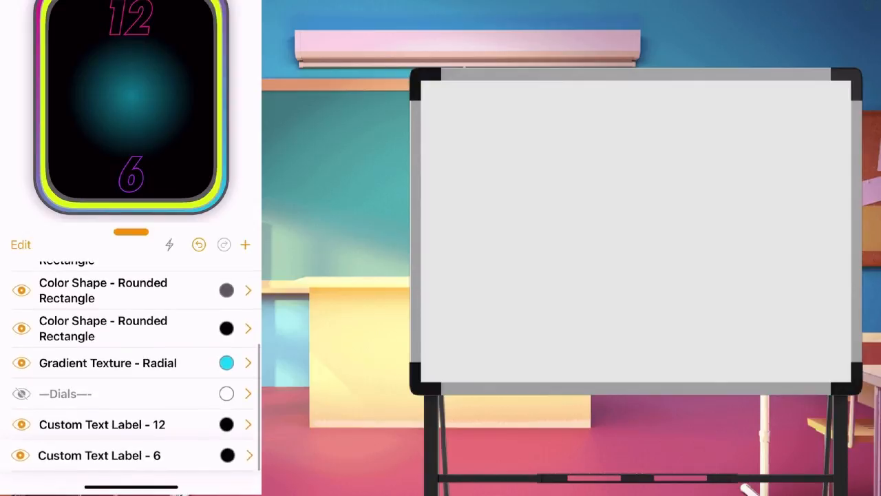
# Step: Place a sky-blue outlined 9 at -0.71, 0 and a yellow outlined 3 opposite
pyautogui.scroll(-3)
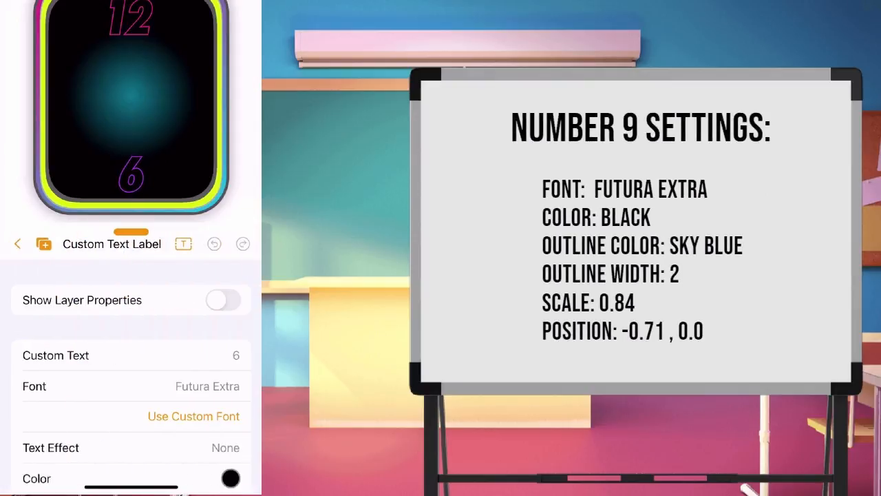
pyautogui.click(222, 299)
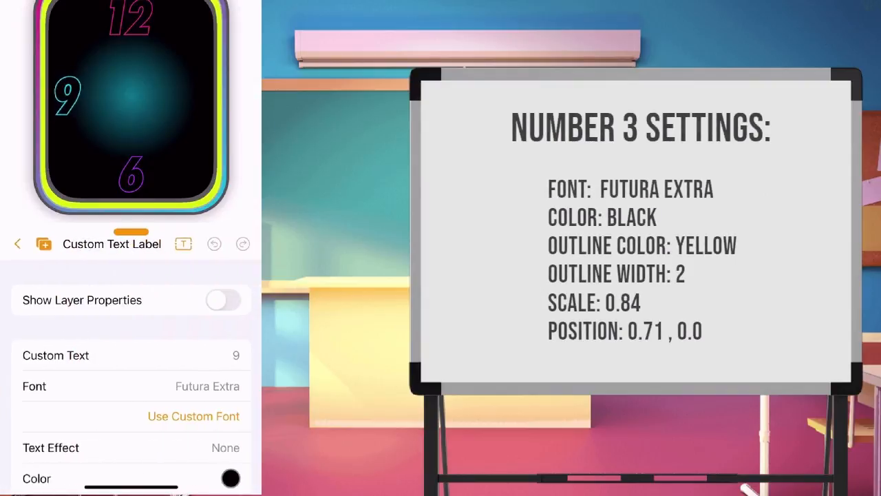
pyautogui.click(223, 300)
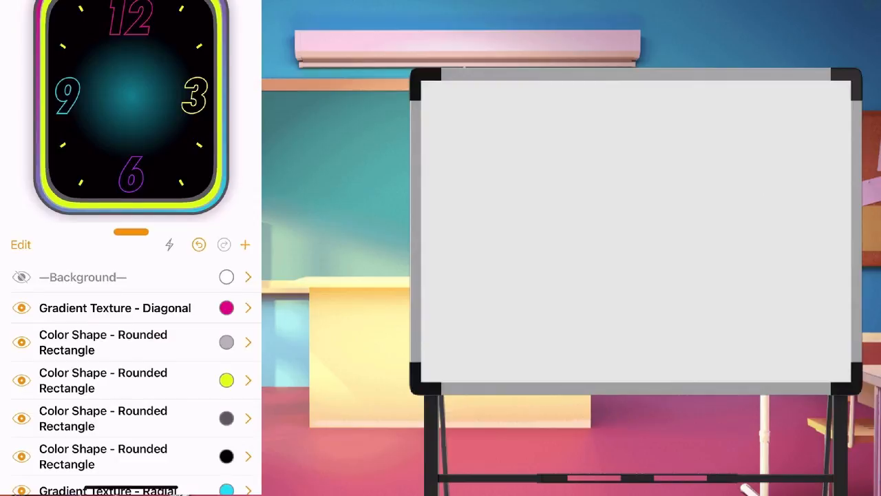
# Step: Add a text label named —-Middle Design—- and hide it as a divider
pyautogui.click(245, 244)
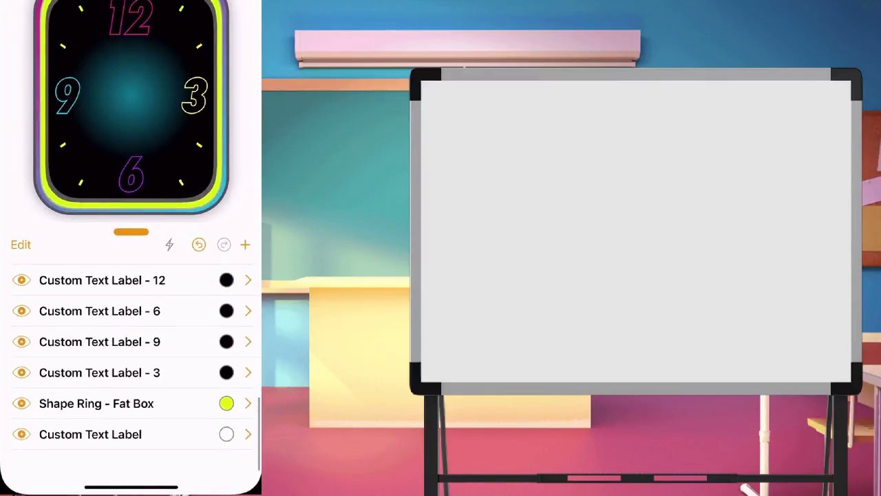
pyautogui.click(90, 433)
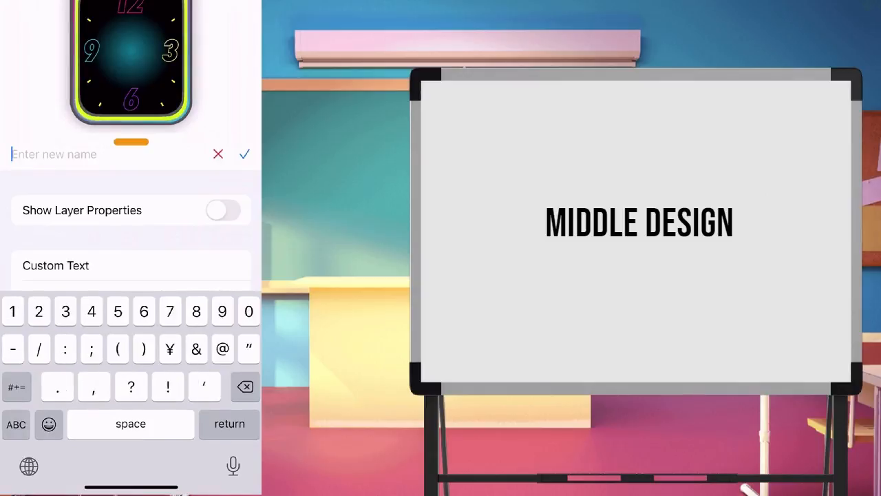
pyautogui.write('-')
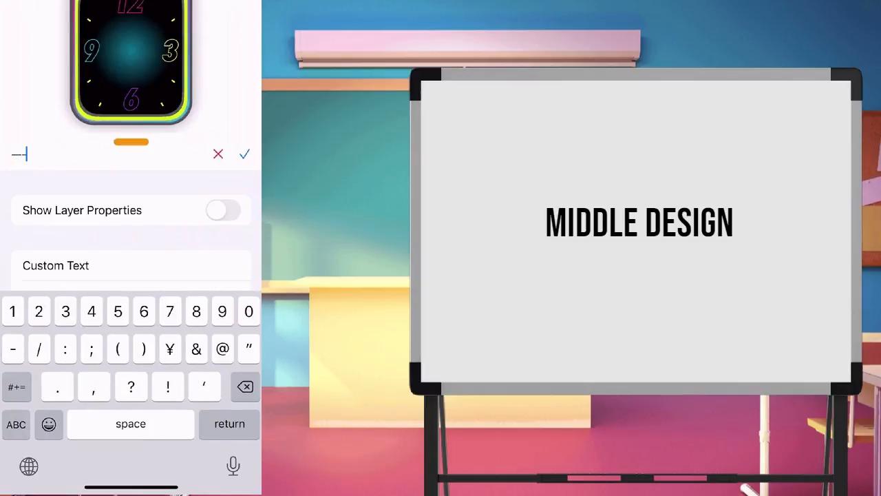
pyautogui.write('Mi')
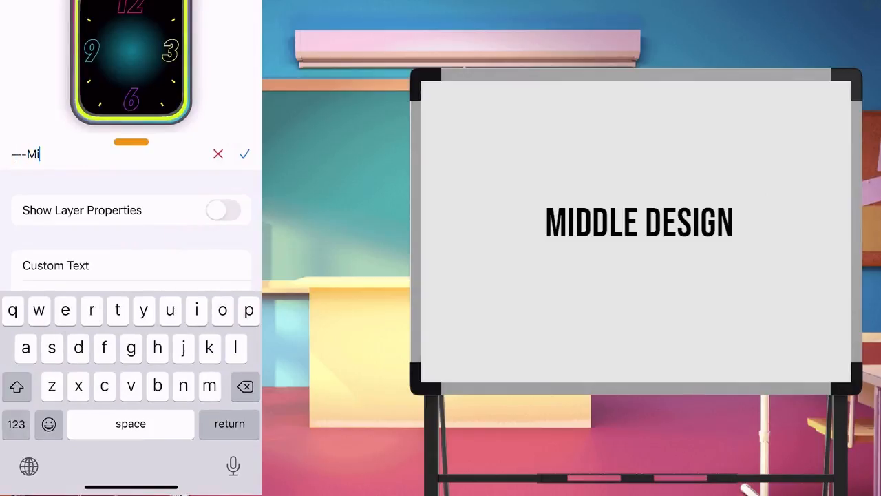
pyautogui.write('ddle')
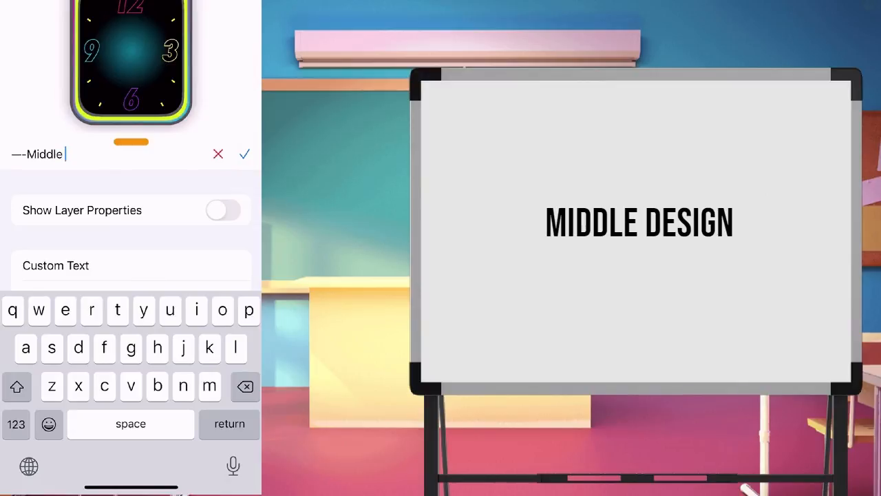
pyautogui.write('Design')
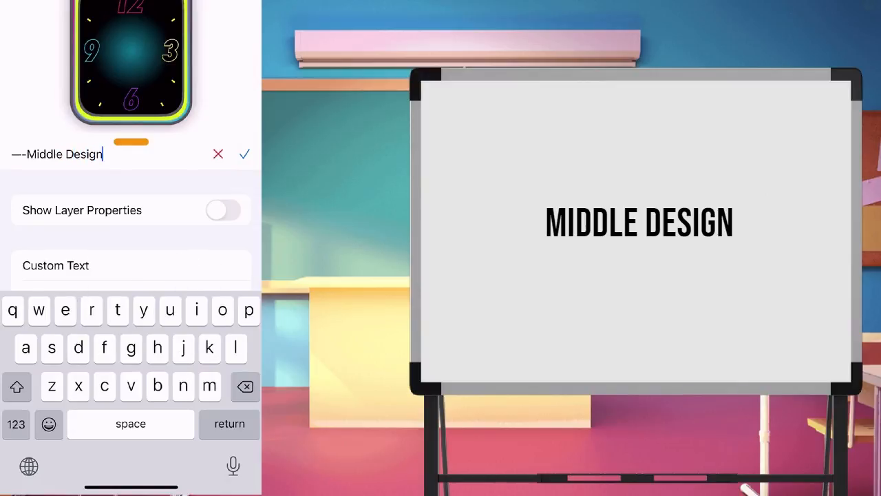
pyautogui.click(16, 424)
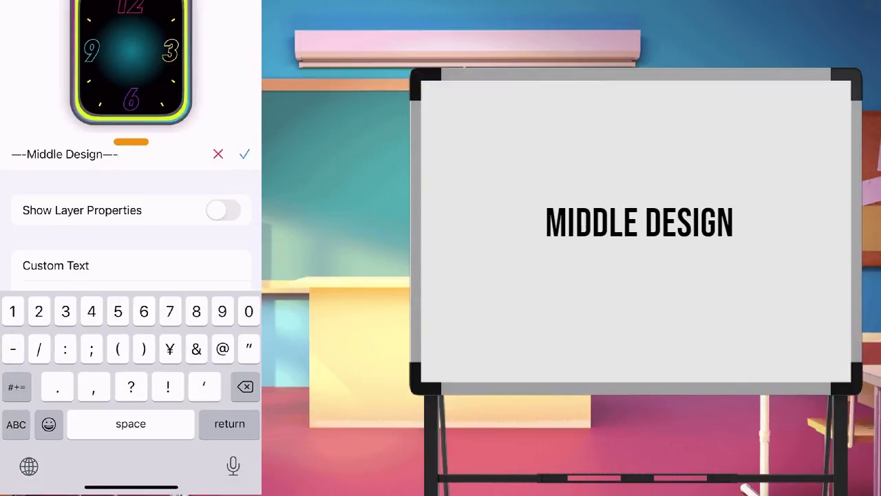
pyautogui.click(245, 153)
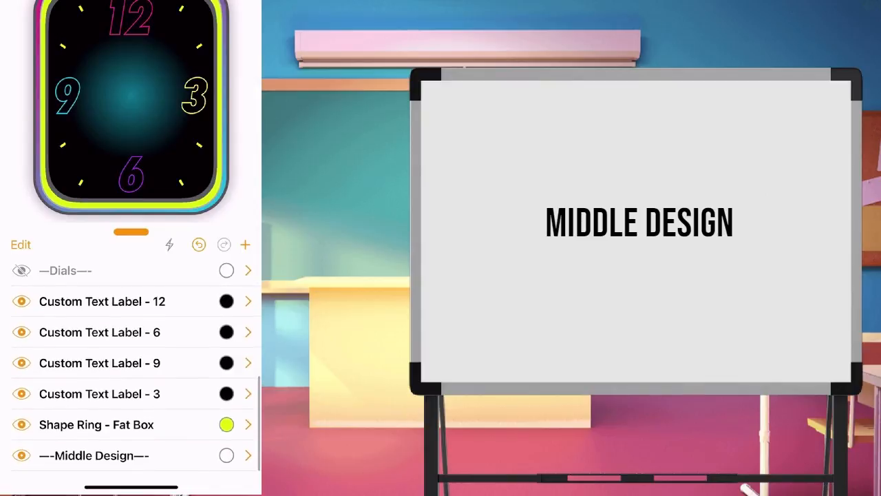
pyautogui.click(22, 455)
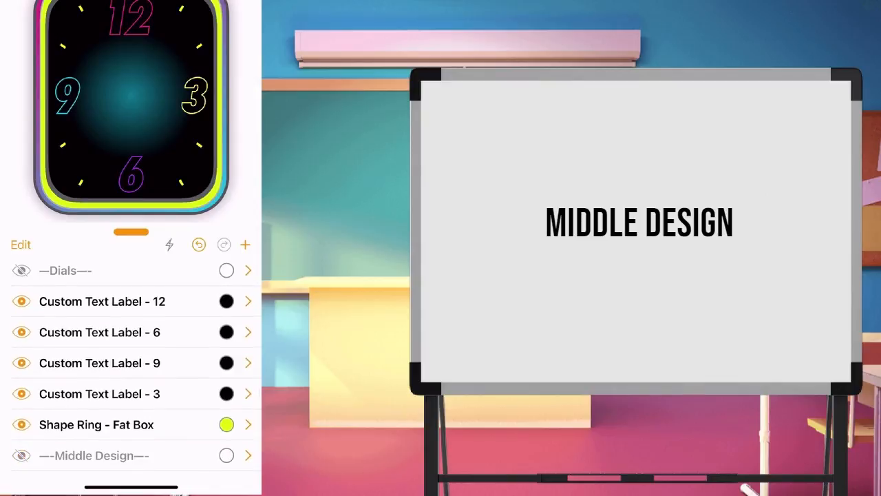
# Step: Add a Shape Ring of white thin-box tick marks at size 0.2 inside the numerals
pyautogui.click(245, 245)
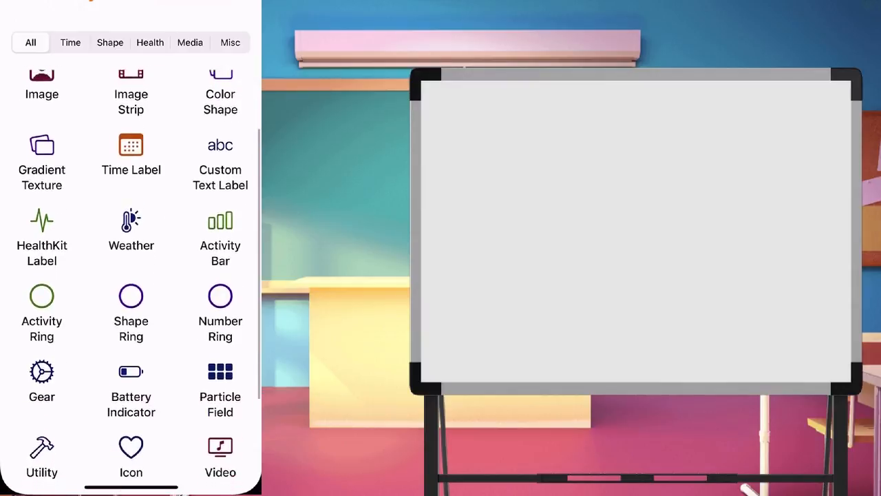
pyautogui.scroll(-3)
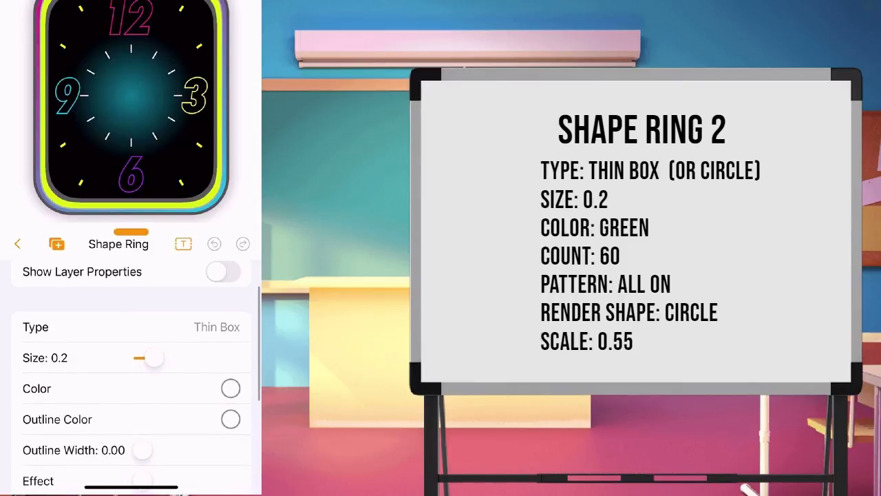
# Step: Colour the inner 60-tick ring green and scale it to 0.55
pyautogui.click(231, 389)
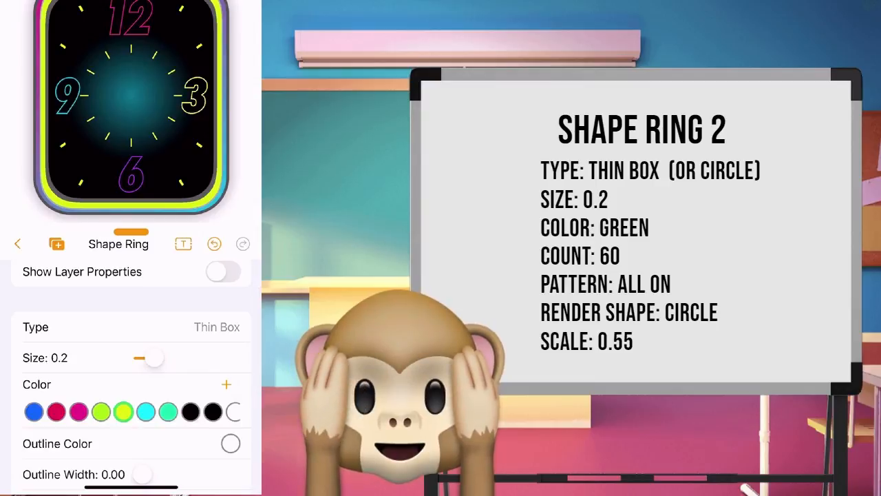
pyautogui.click(222, 271)
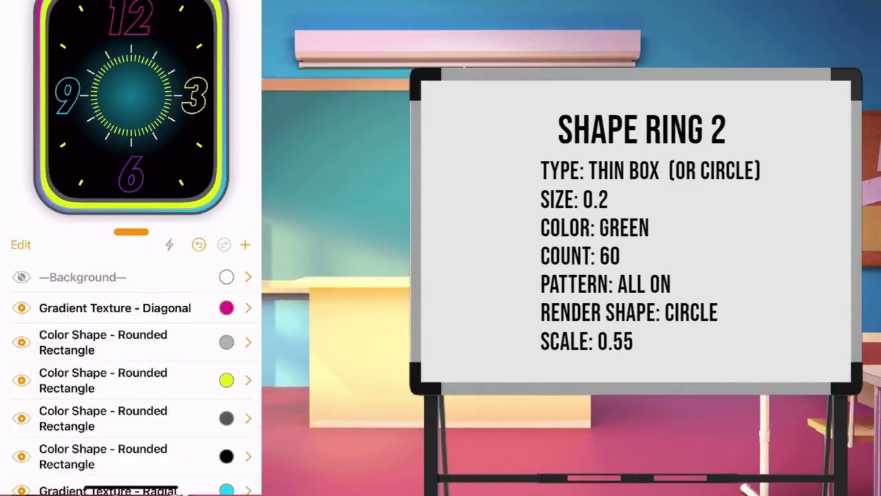
# Step: Add a white Radar-type hour hand with outline width 1.0, slightly reduced in scale
pyautogui.scroll(-3)
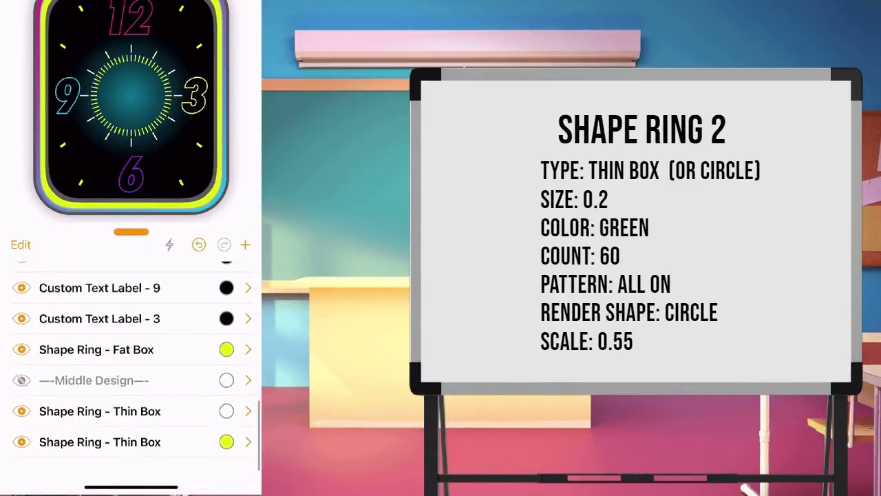
pyautogui.scroll(-3)
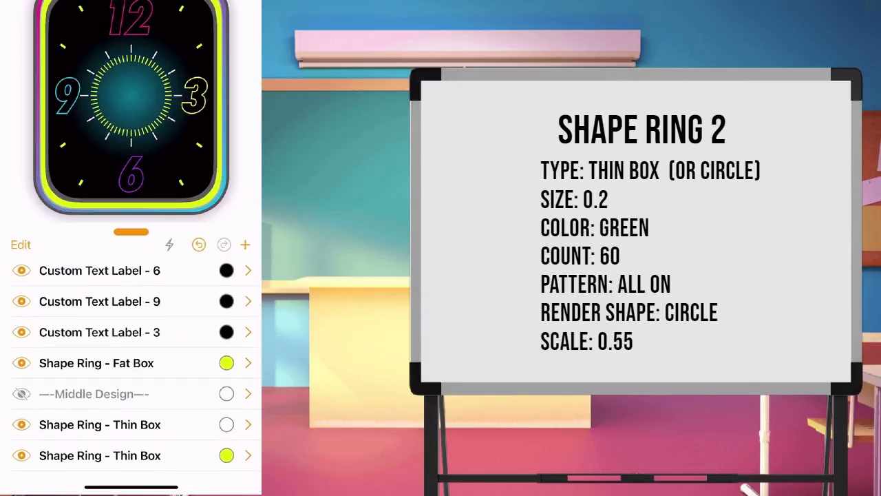
pyautogui.click(245, 244)
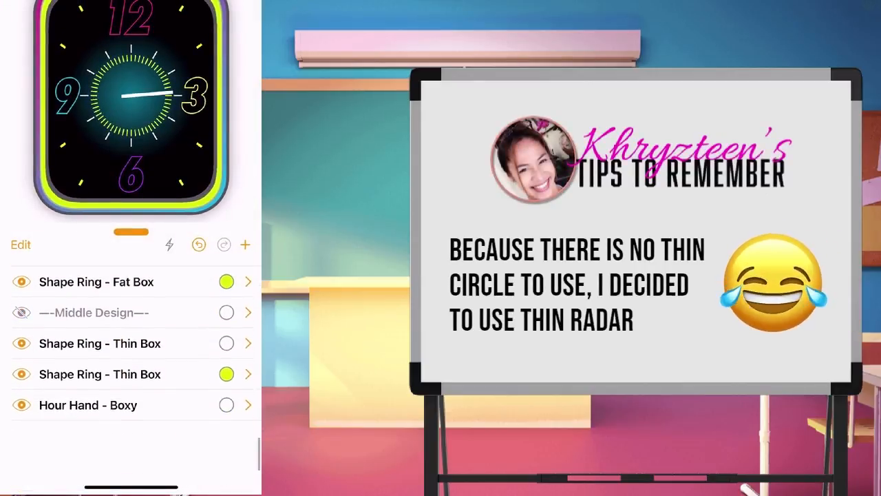
pyautogui.click(87, 405)
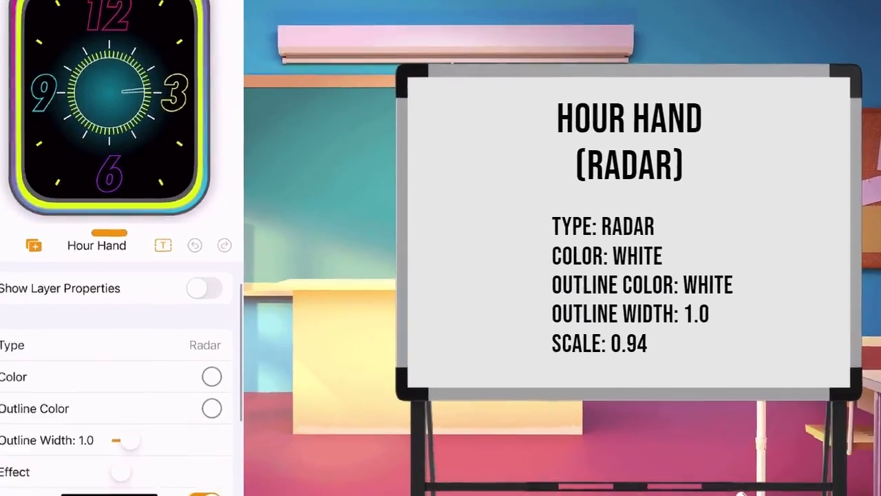
pyautogui.click(205, 288)
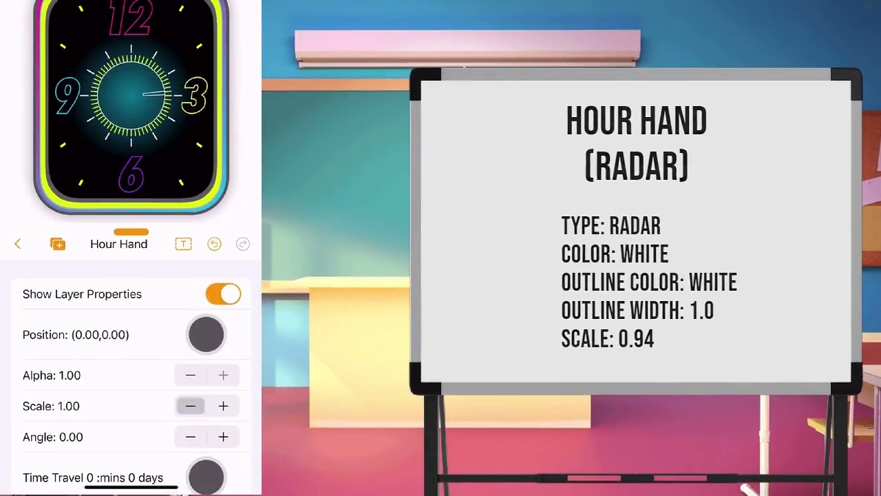
# Step: Add a Shape Ring of 24 green flipped triangles, size 0.2, circle render, scale 0.39
pyautogui.click(18, 243)
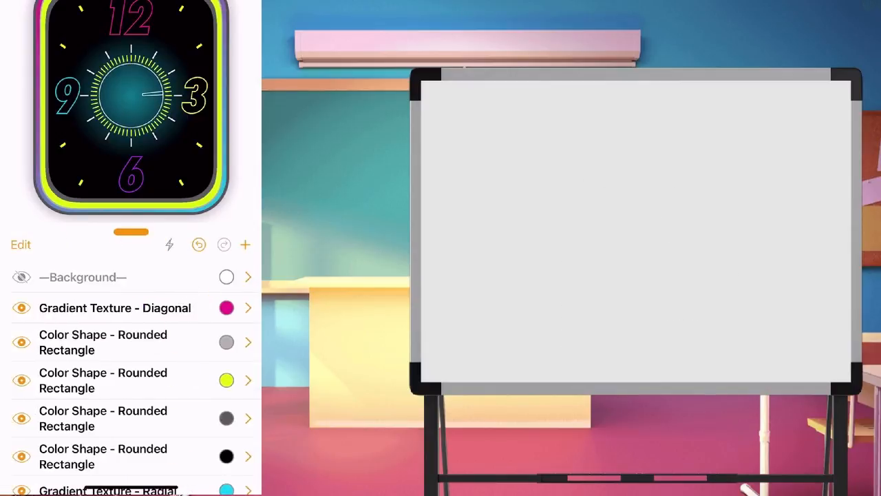
pyautogui.click(245, 244)
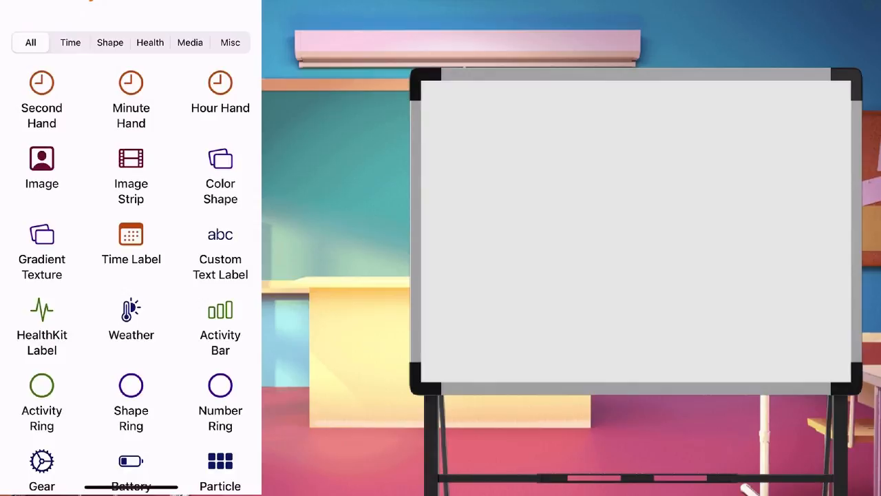
pyautogui.click(131, 393)
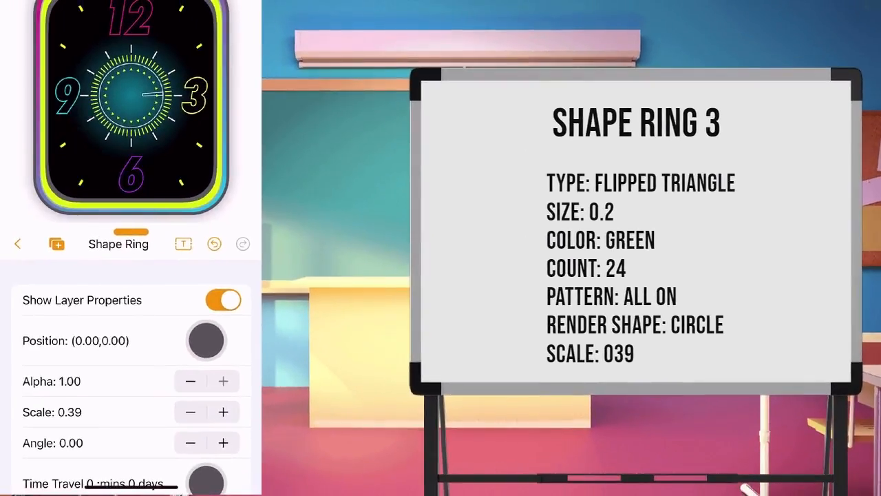
# Step: Add a Thin Dial hour hand: pink, sky-blue outline 1.0, Approximate 1.0, scale 0.59
pyautogui.click(17, 243)
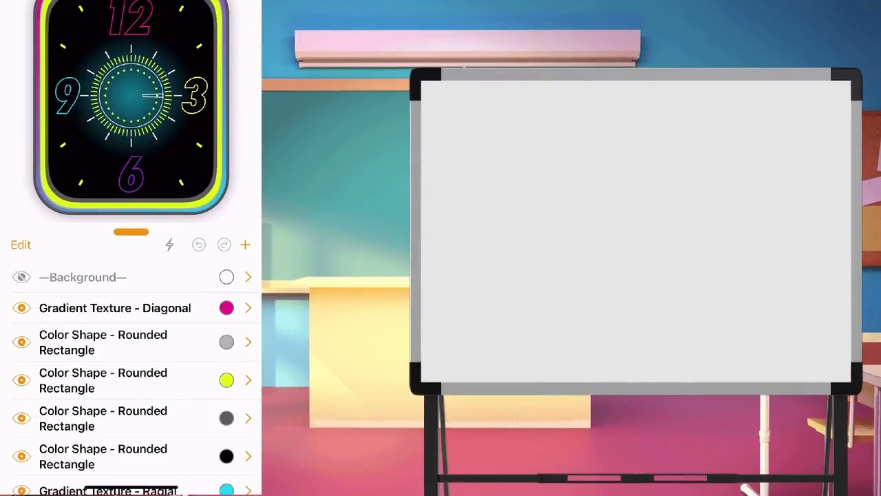
pyautogui.click(245, 244)
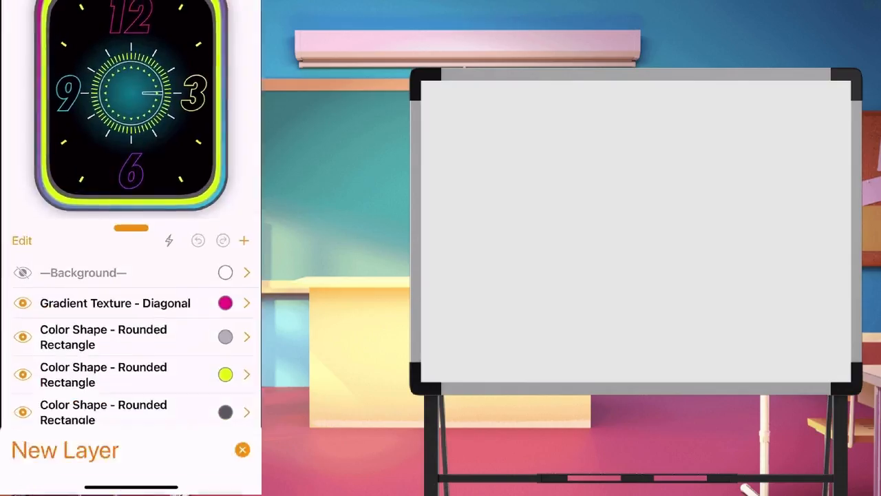
pyautogui.scroll(-3)
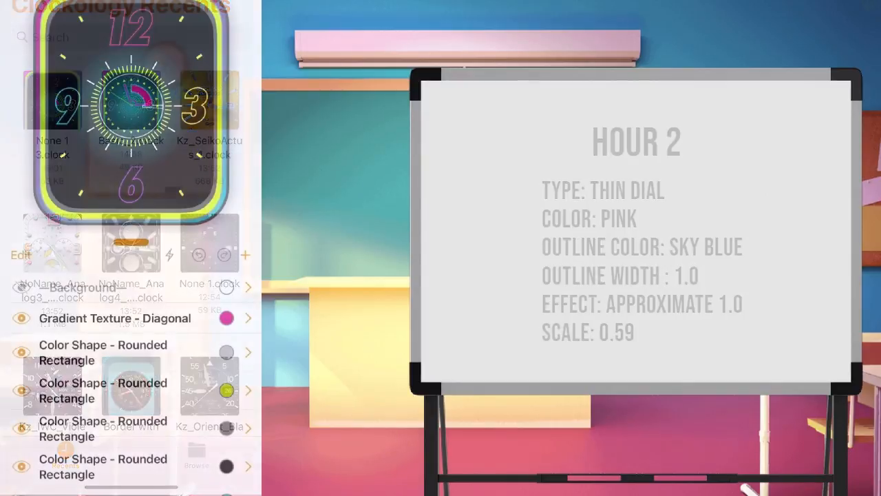
# Step: Add a Custom Text Label layer and rename it with dashes as a divider
pyautogui.click(246, 256)
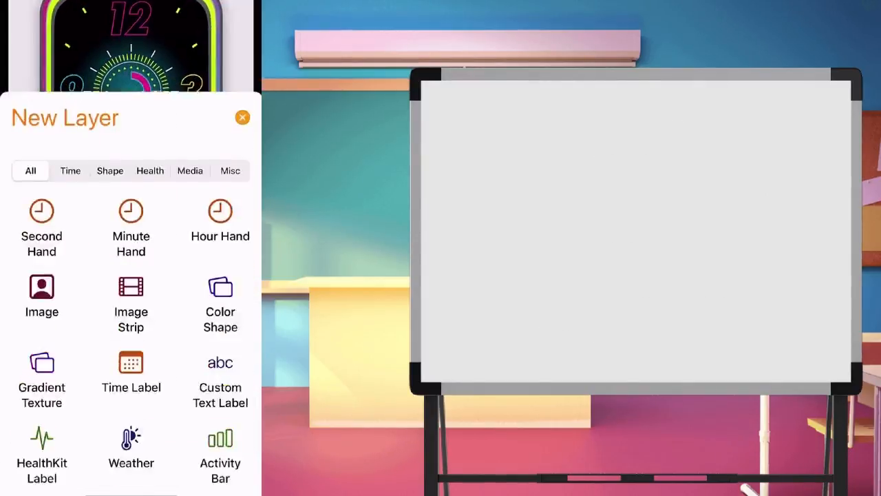
pyautogui.scroll(-3)
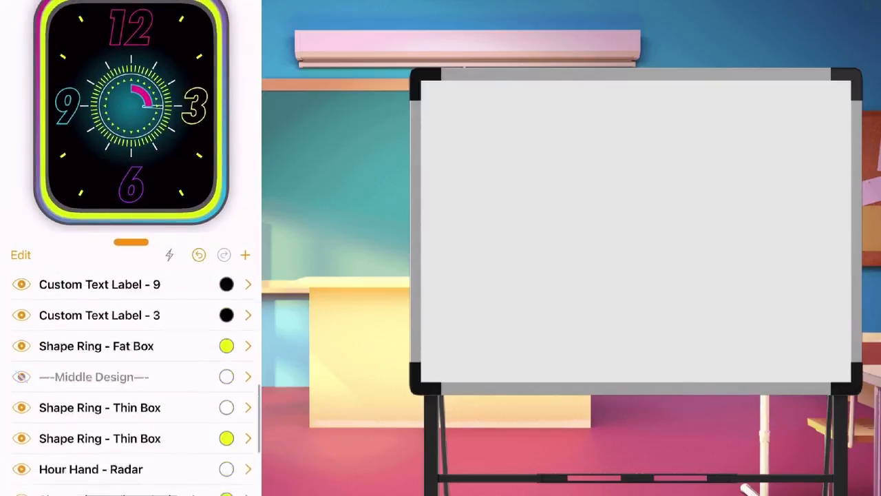
pyautogui.click(99, 284)
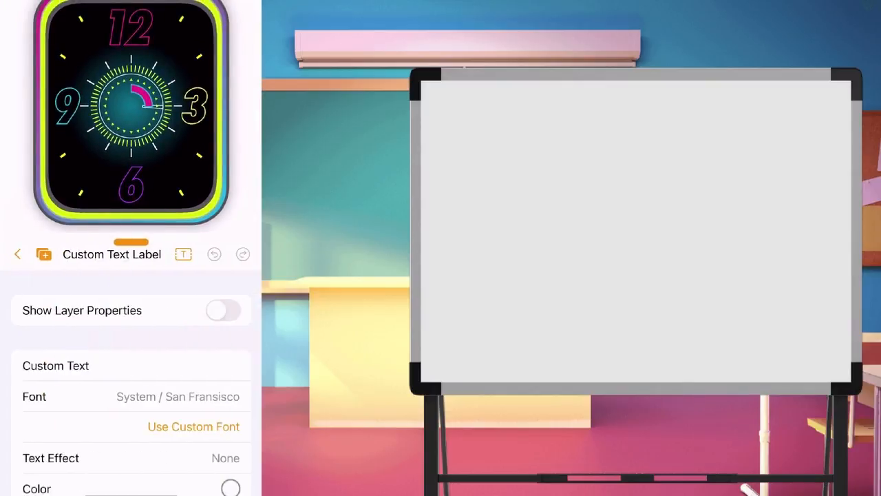
pyautogui.click(112, 254)
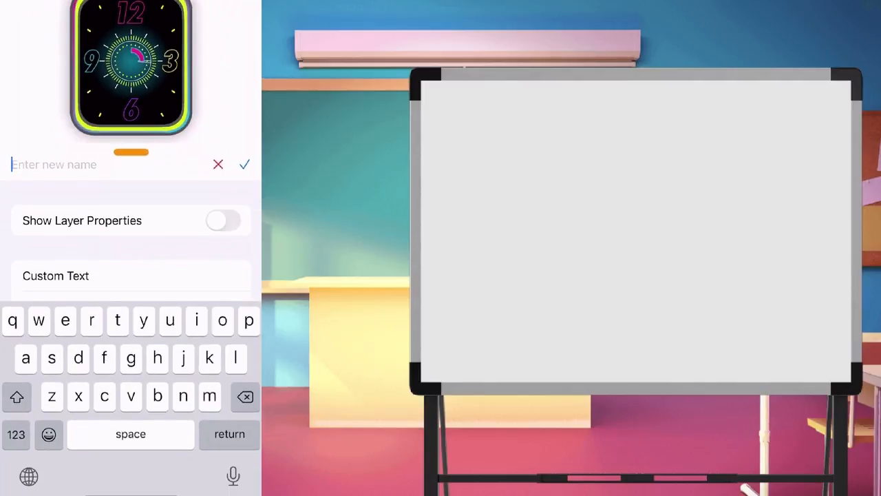
pyautogui.click(16, 435)
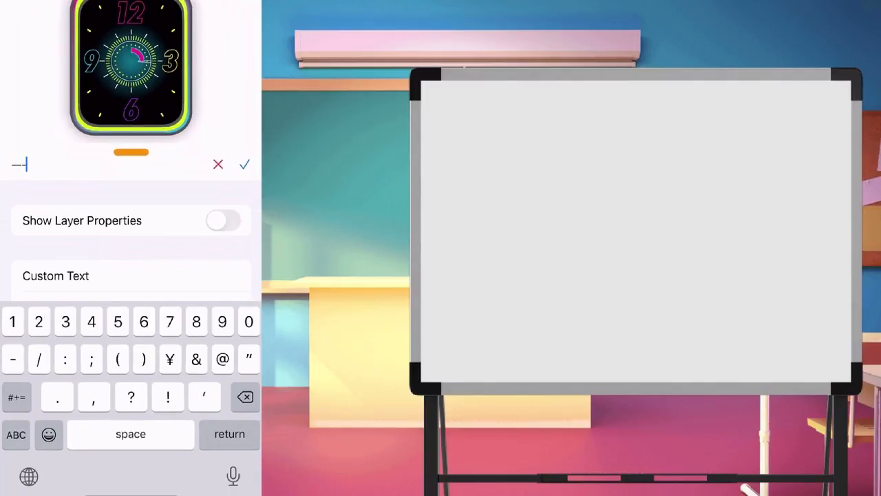
pyautogui.write('Hand')
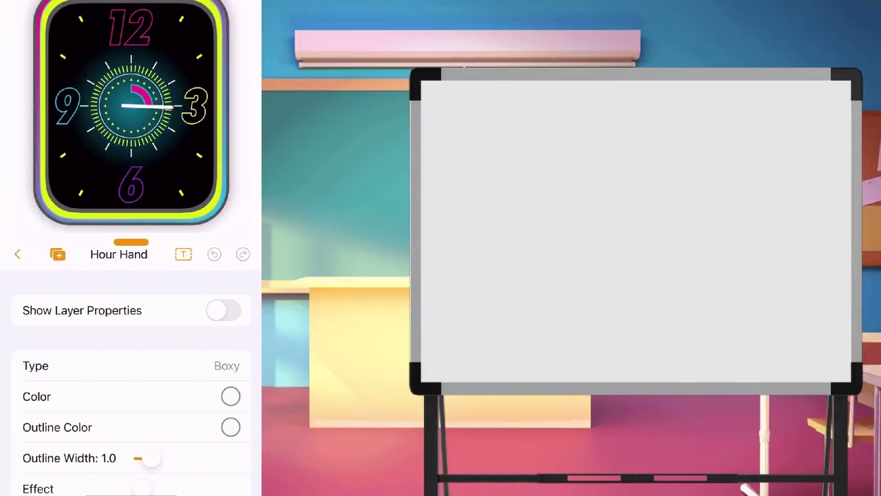
# Step: Make the hour hand a pink Cape Cod shadow with black outline 4.0, Effect 4.0, Alpha 0.50
pyautogui.click(226, 365)
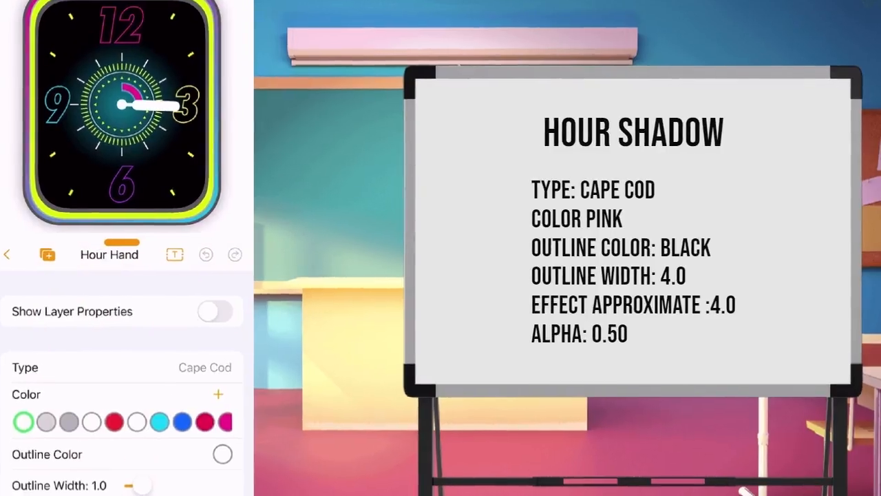
pyautogui.scroll(-3)
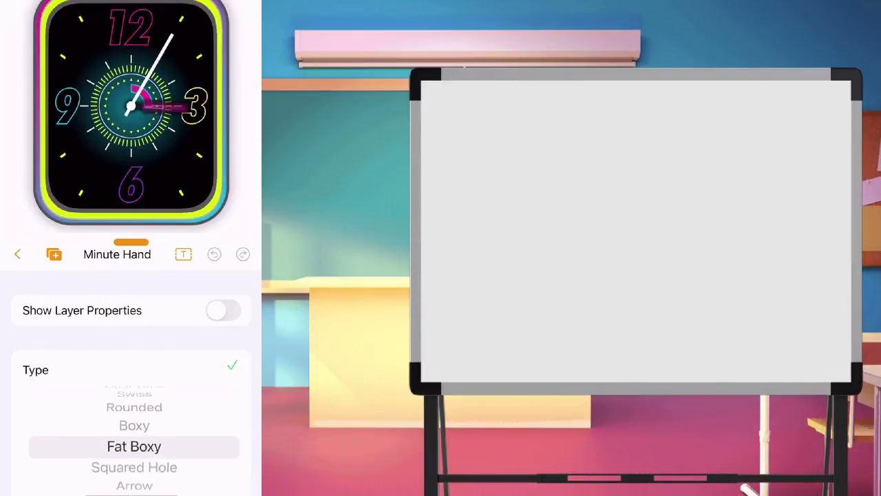
# Step: Style the minute hand as a pink Cape Cod shadow (outline black 4.0, Effect 4.0, Alpha 0.50) and return to layers
pyautogui.click(223, 310)
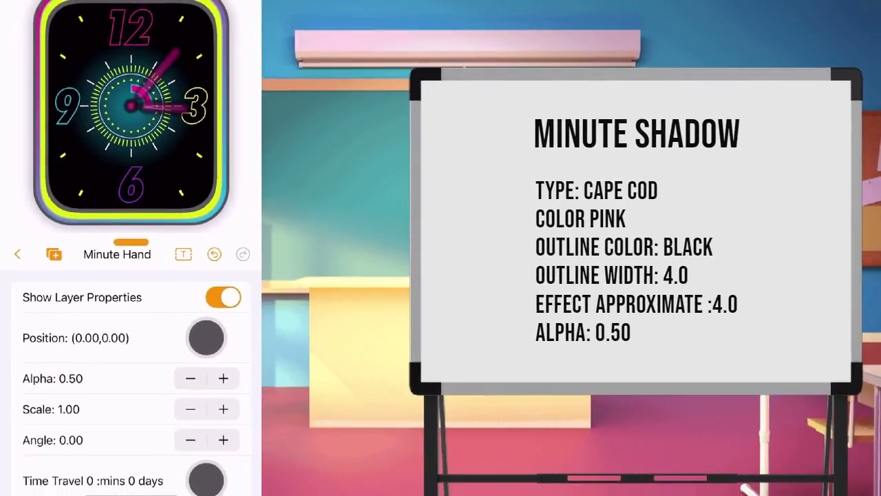
pyautogui.click(18, 254)
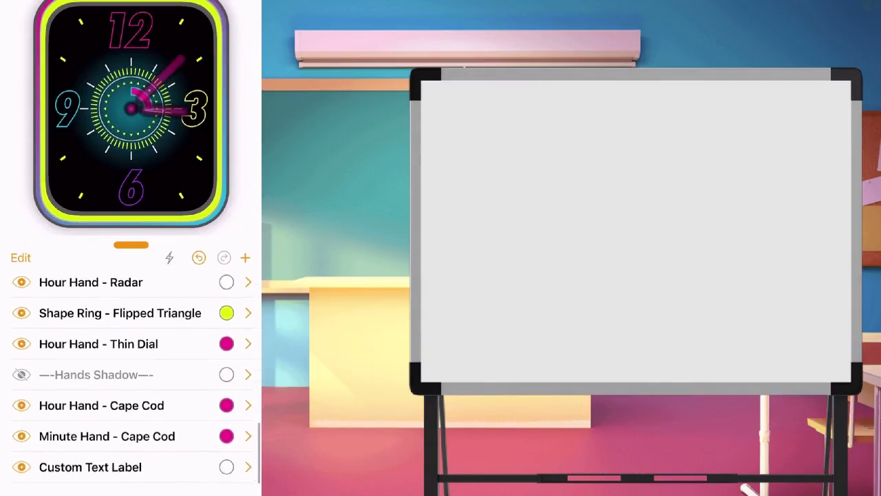
# Step: Rename the Custom Text Label to '--Hands--' as a hidden divider, then begin adding visible hands
pyautogui.click(90, 467)
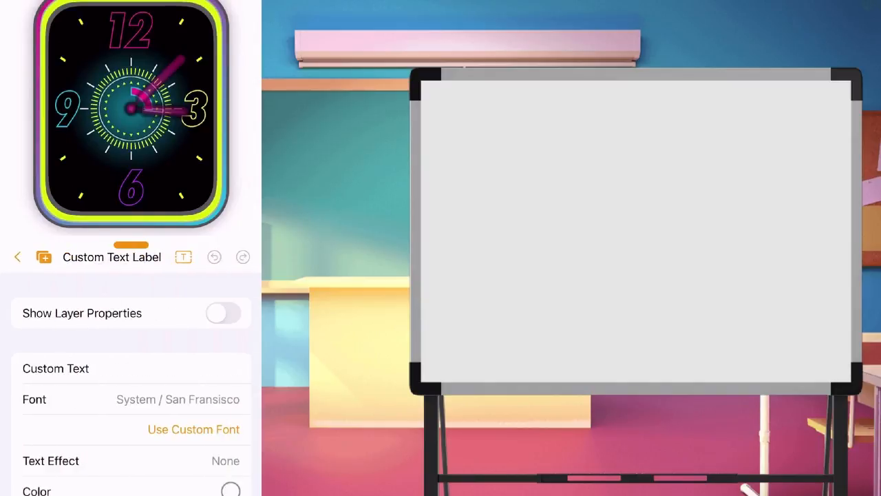
pyautogui.click(111, 257)
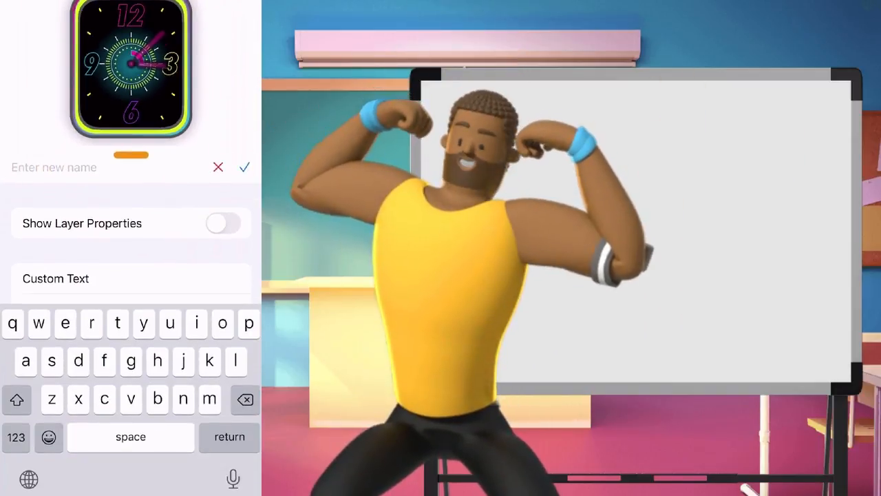
pyautogui.click(245, 166)
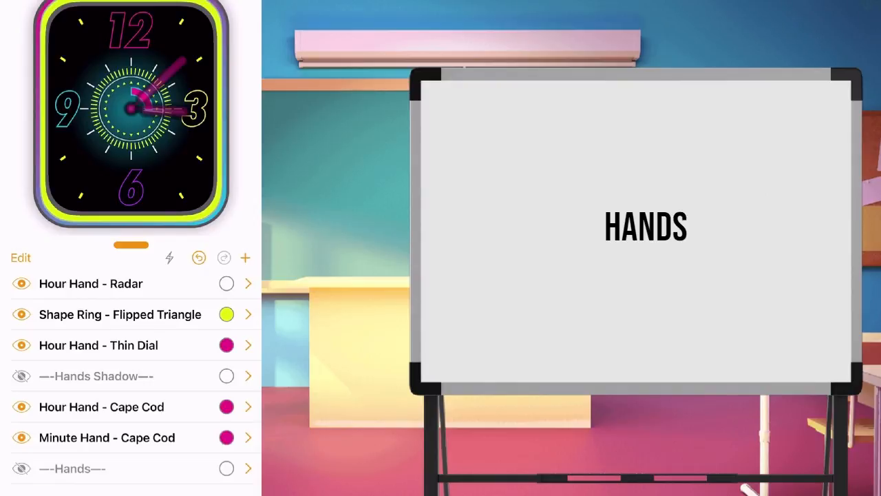
pyautogui.click(245, 256)
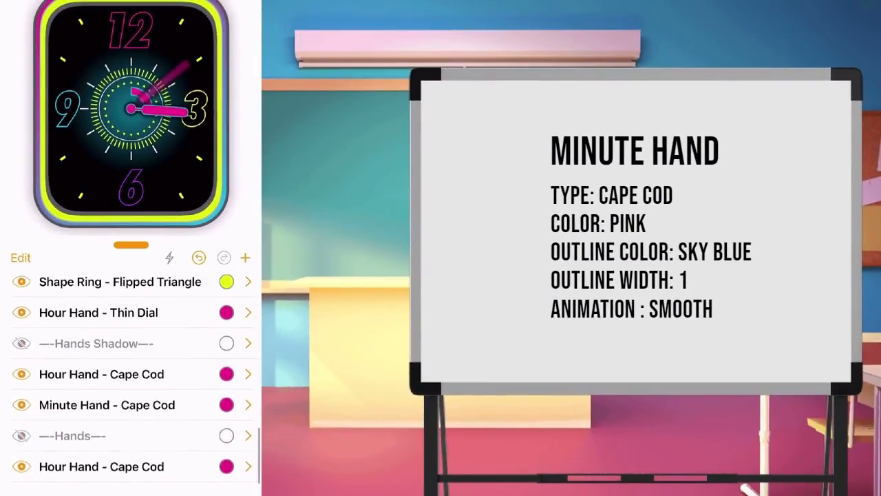
# Step: Add pink Cape Cod hour and minute hands with sky blue outline 1, plus a yellow Pointy second hand
pyautogui.click(245, 257)
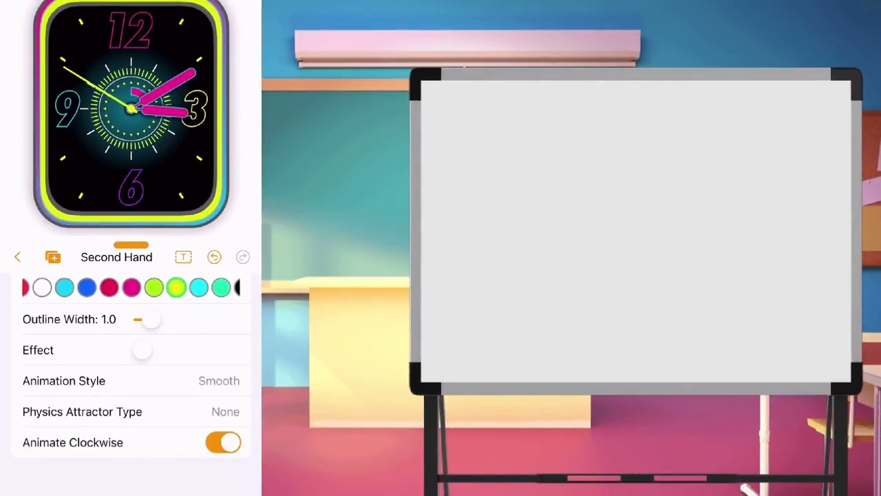
# Step: Add a Custom Text Label after the second hand and scale it to 0.38 as a centre cap
pyautogui.click(18, 257)
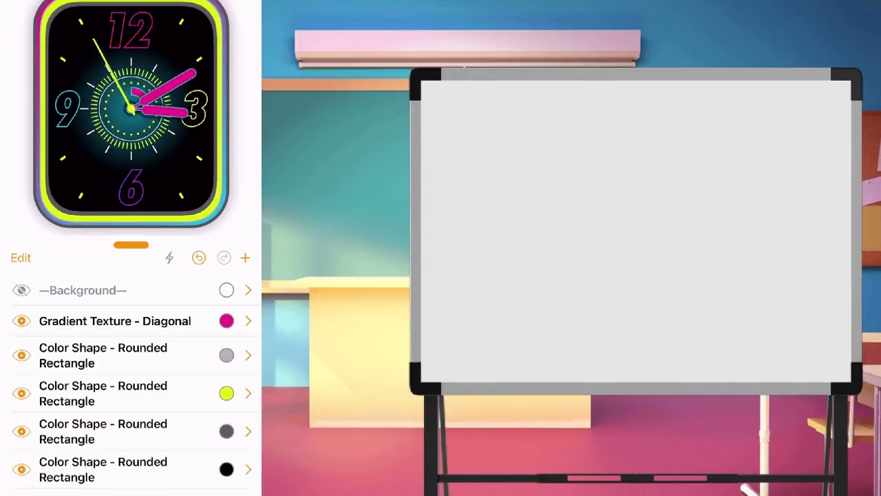
pyautogui.click(245, 258)
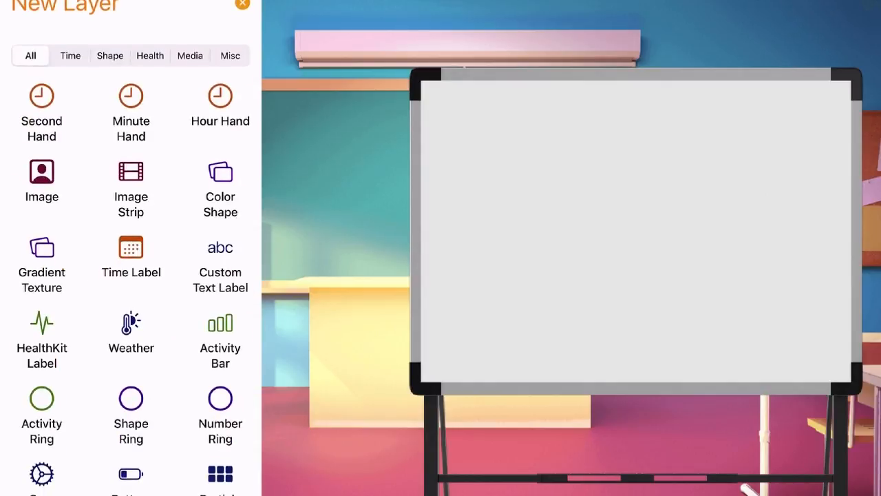
pyautogui.click(242, 4)
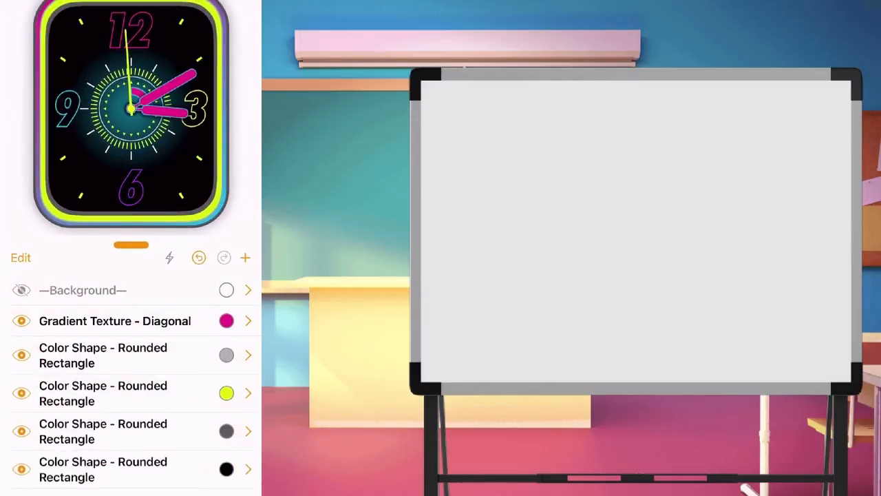
pyautogui.scroll(-3)
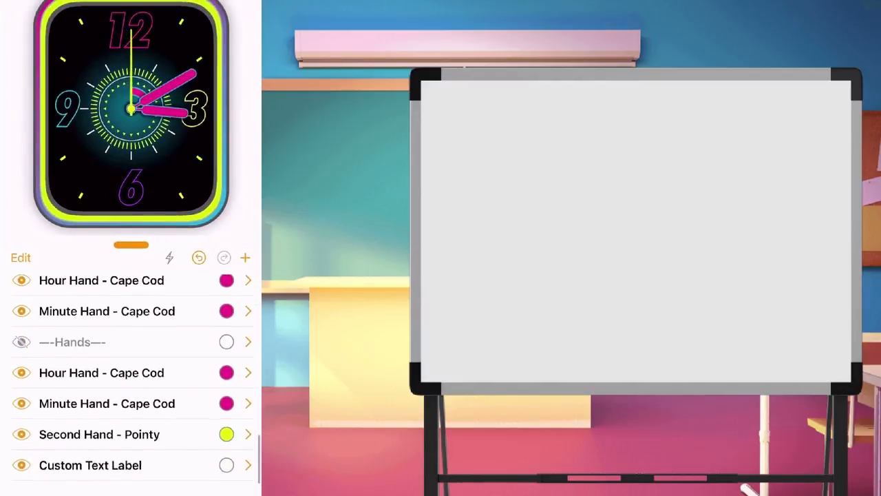
pyautogui.click(90, 465)
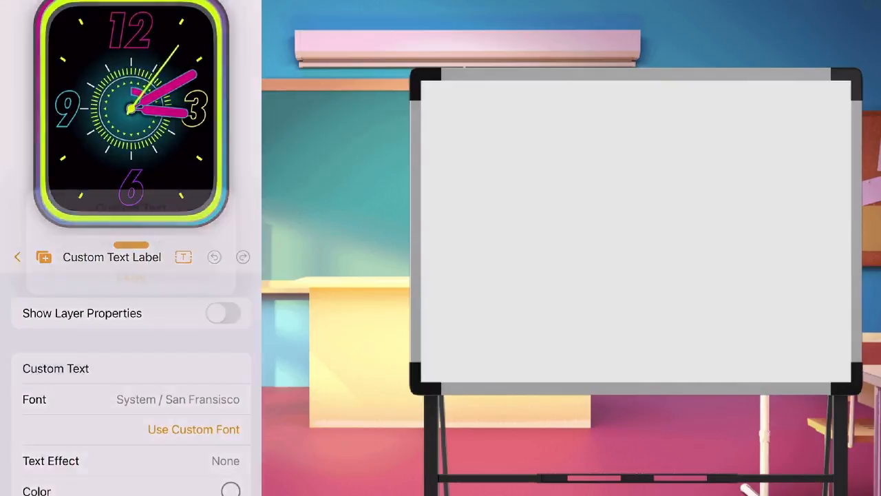
pyautogui.click(130, 368)
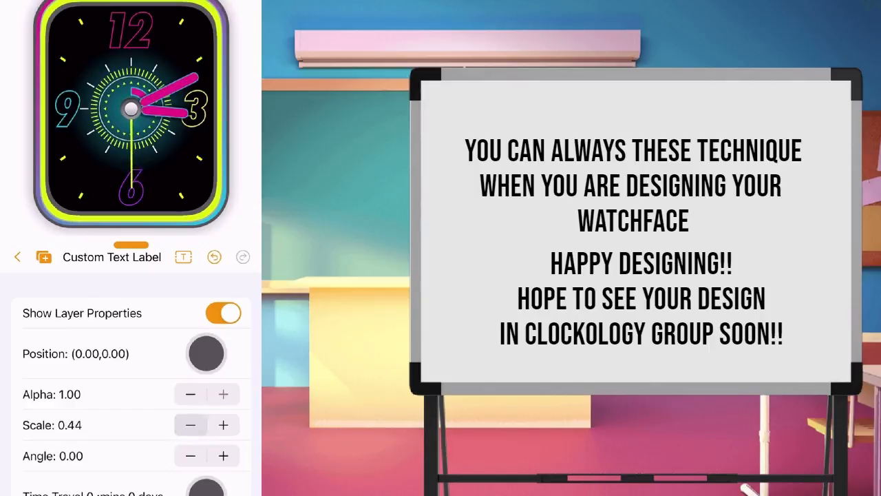
pyautogui.click(190, 425)
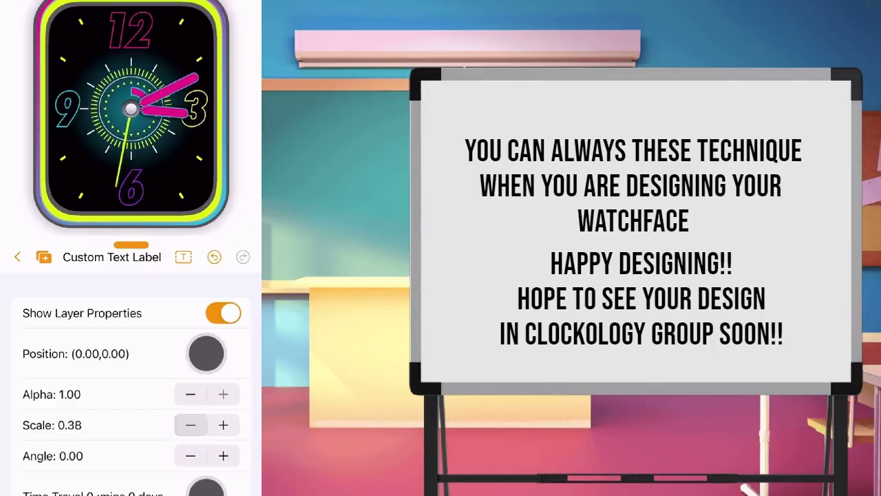